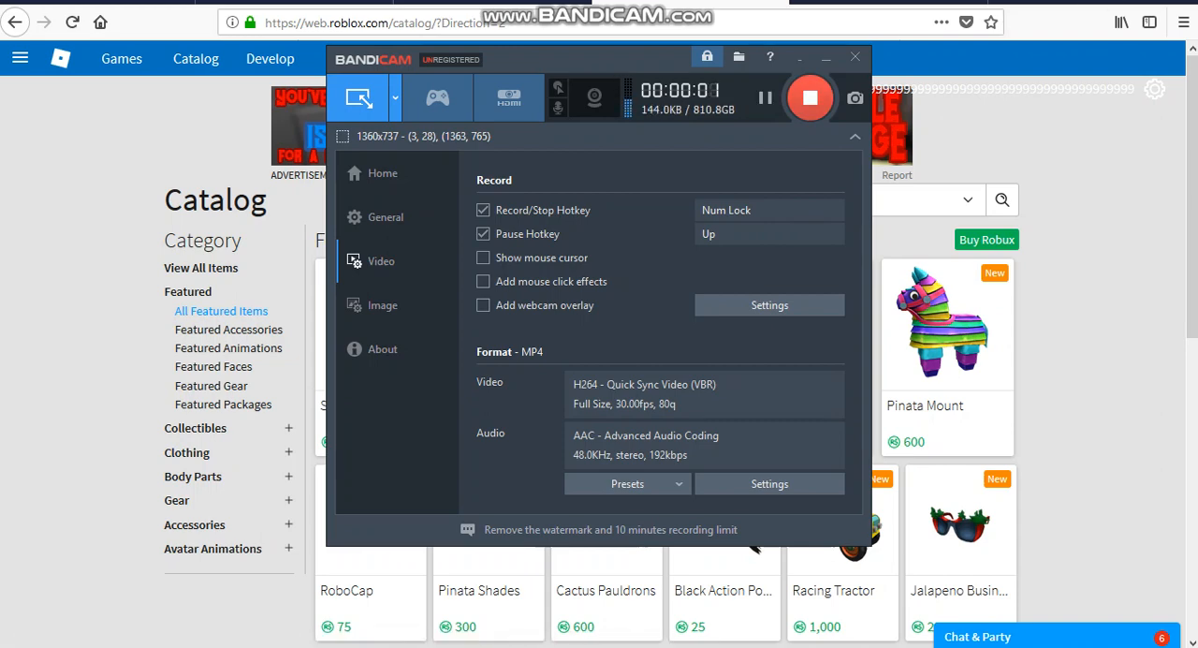
# Write 'i have so mutch it moves on the screen' in the address bar, fixing a typo.
pyautogui.click(854, 56)
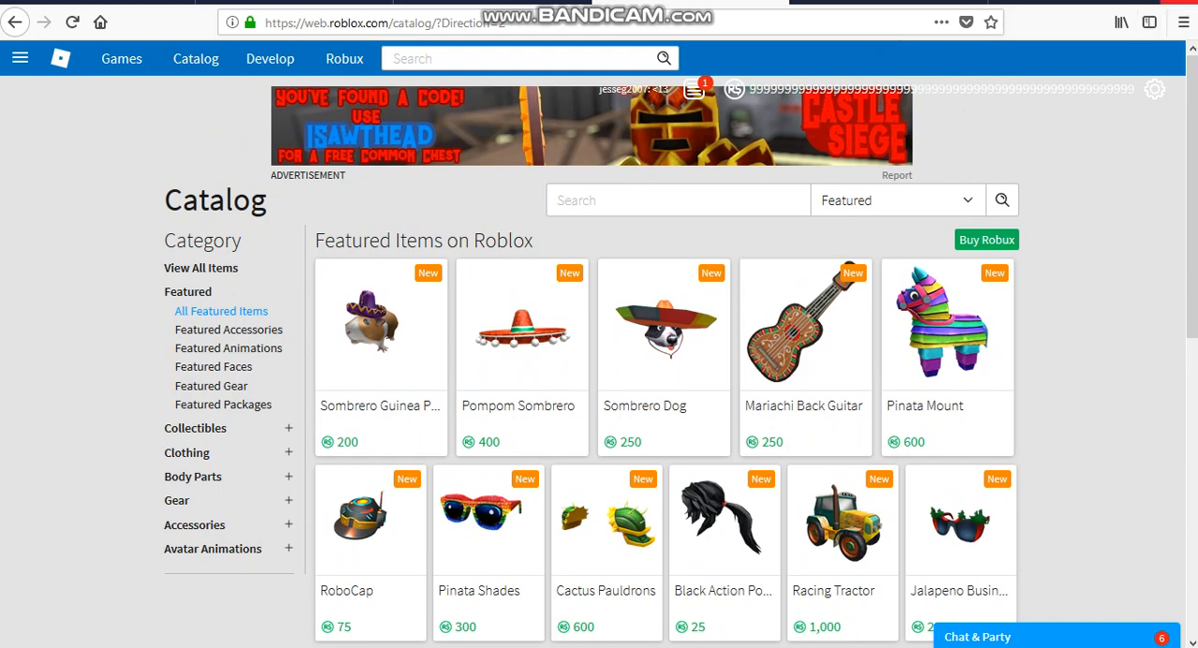
pyautogui.scroll(-3)
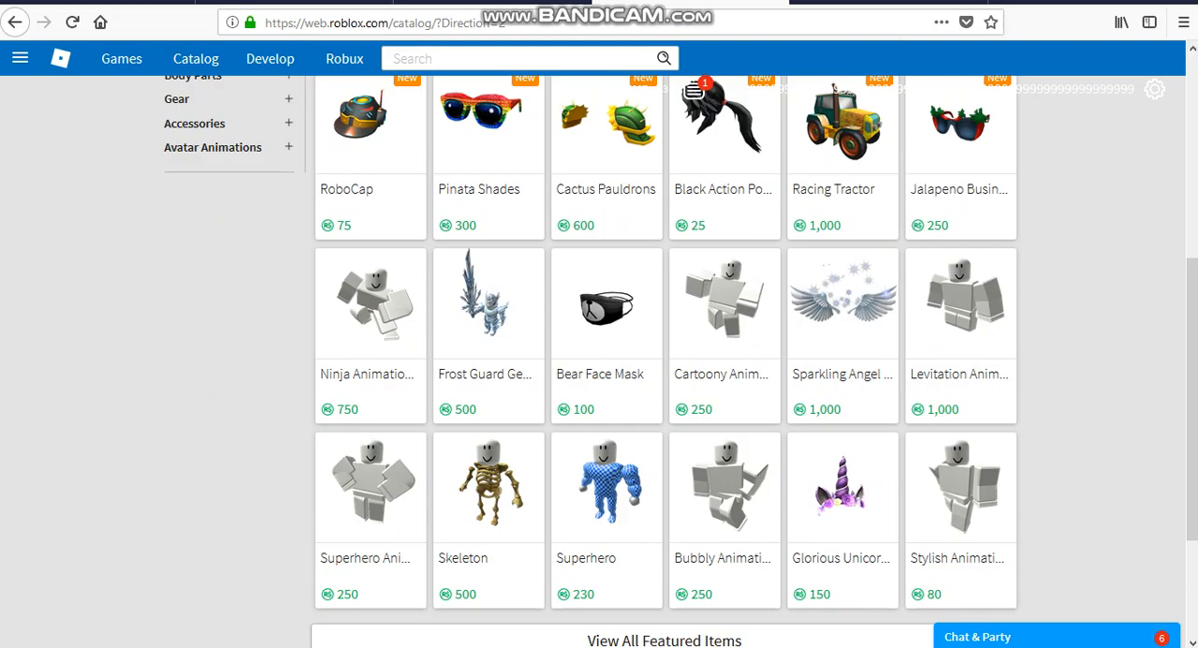
pyautogui.scroll(3)
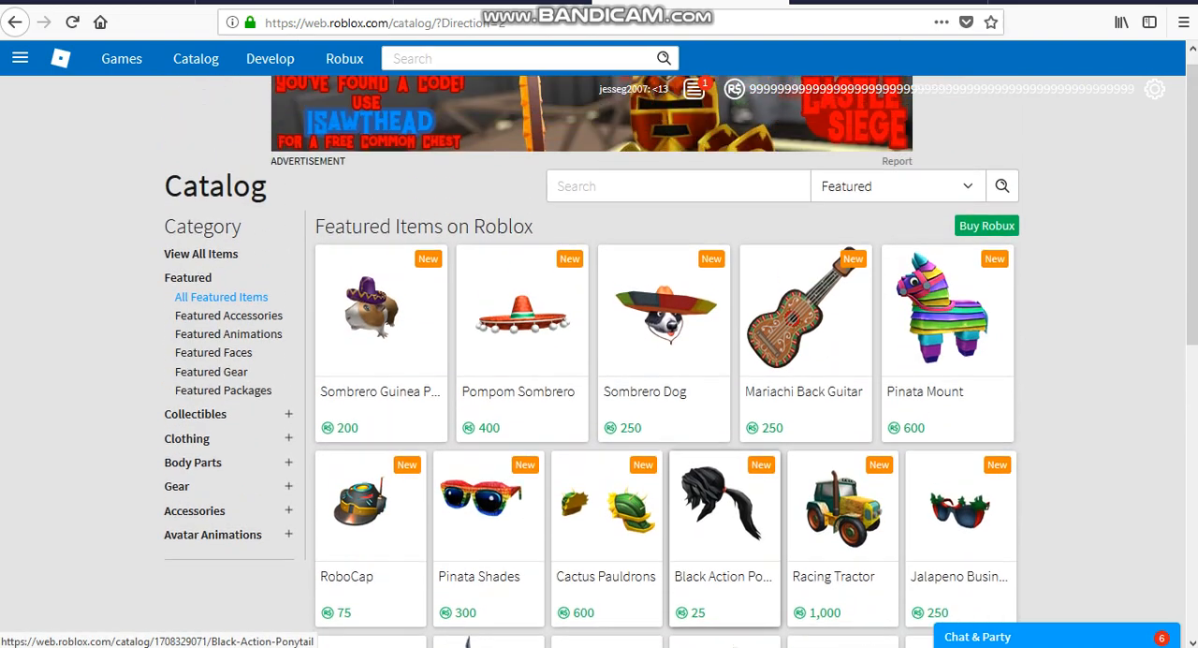
pyautogui.scroll(-3)
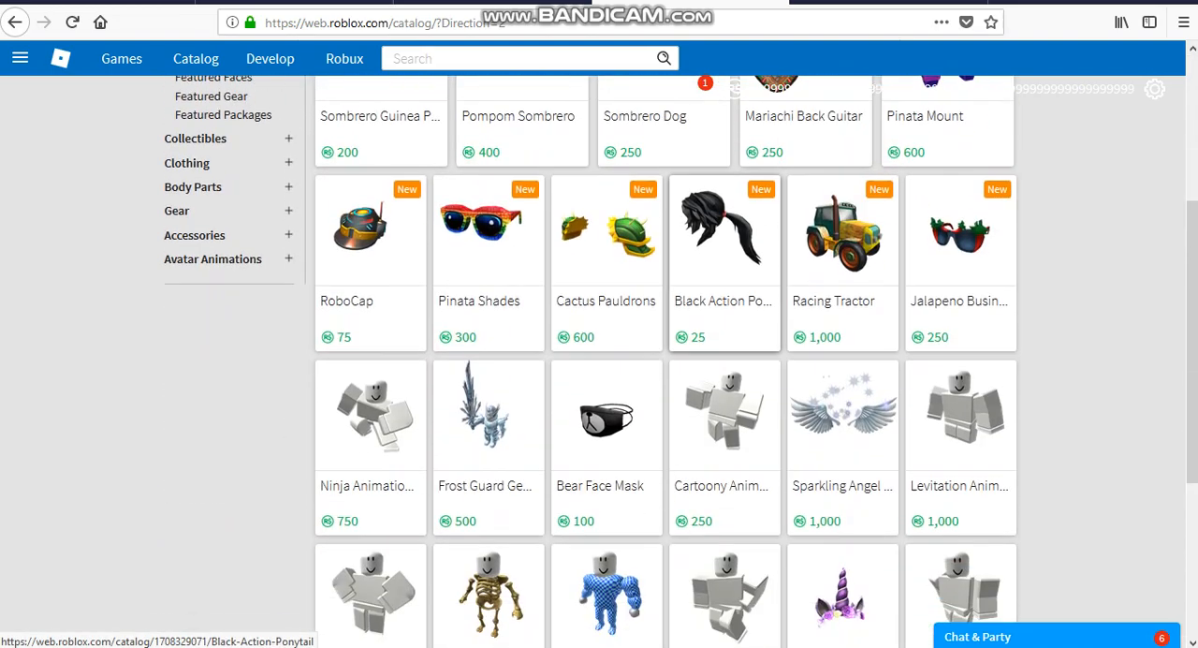
pyautogui.scroll(3)
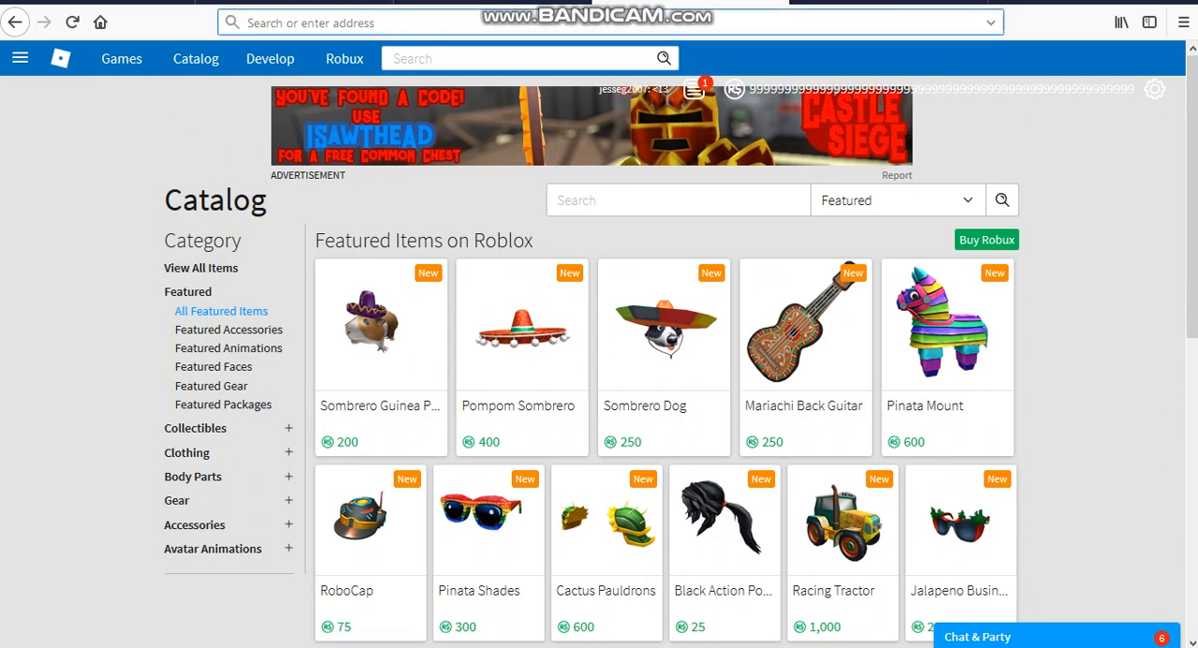
pyautogui.write('i have s')
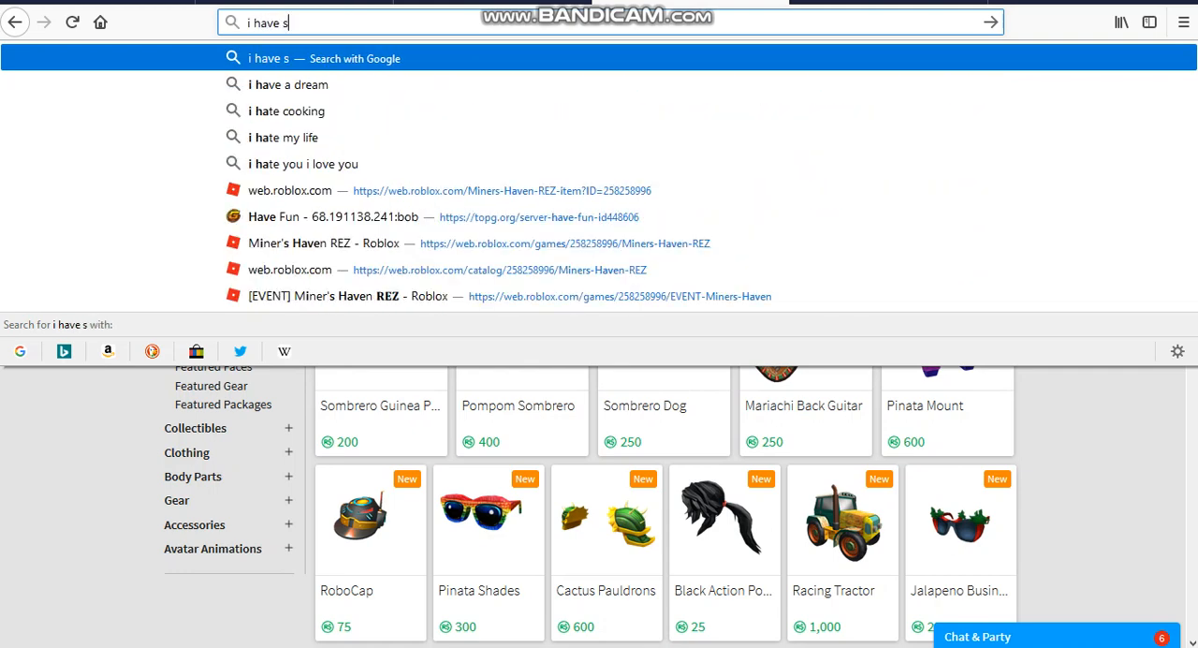
pyautogui.write('o mutch it')
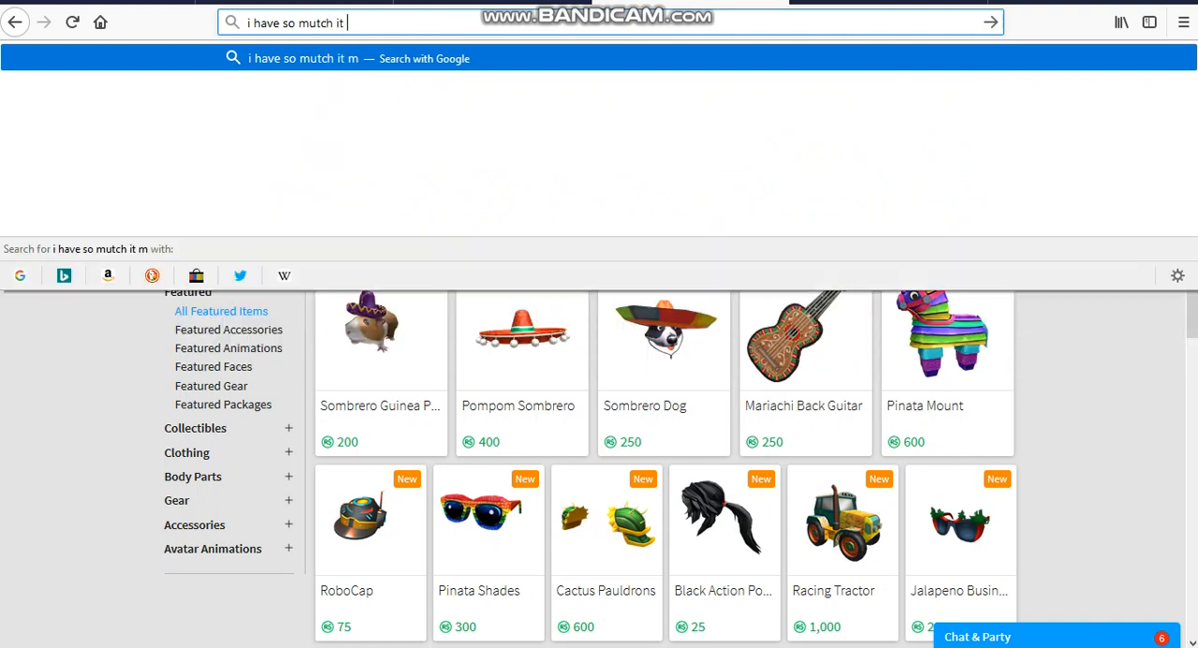
pyautogui.write('moves on the cr')
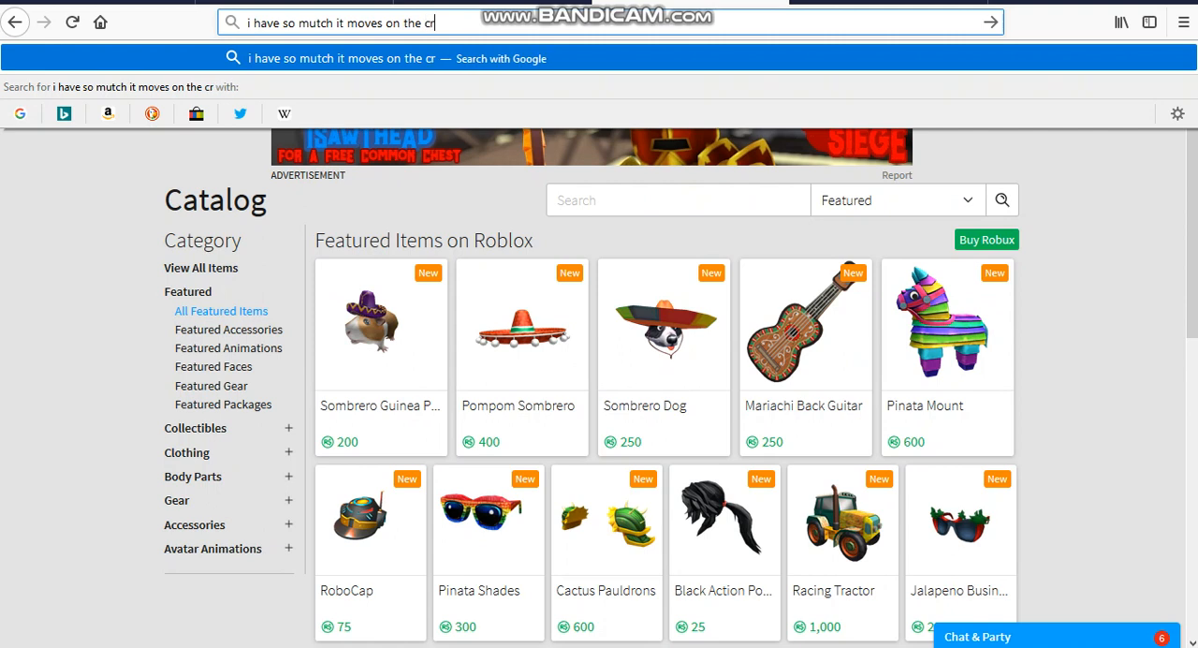
pyautogui.press('BackSpace')
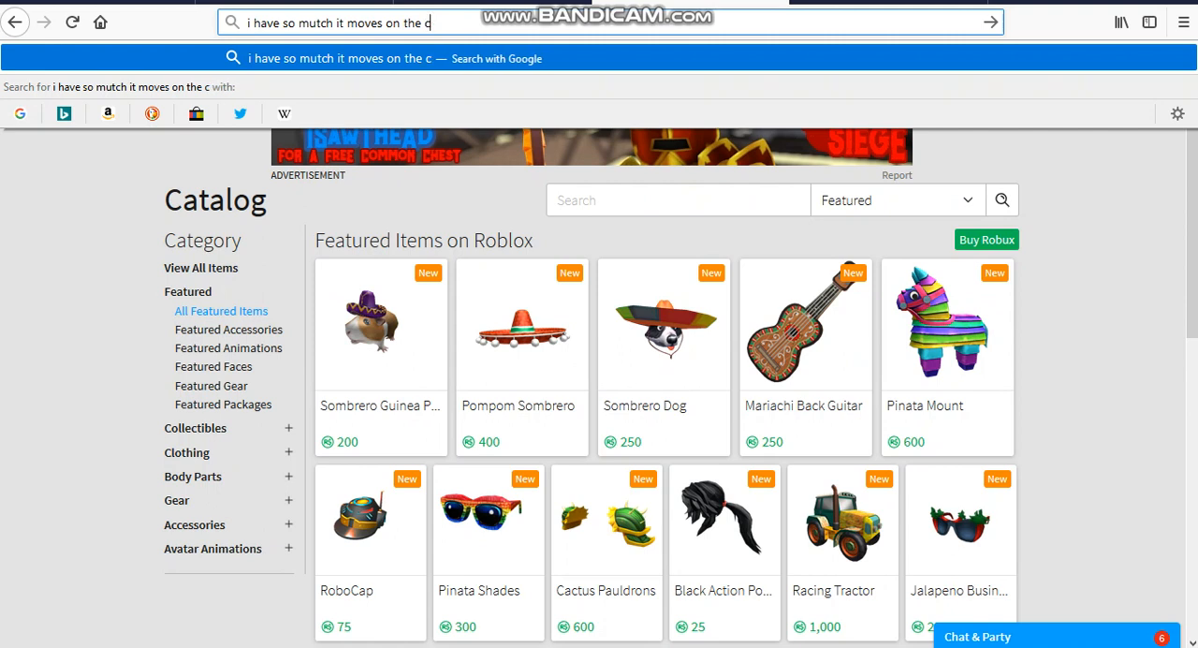
pyautogui.write('s')
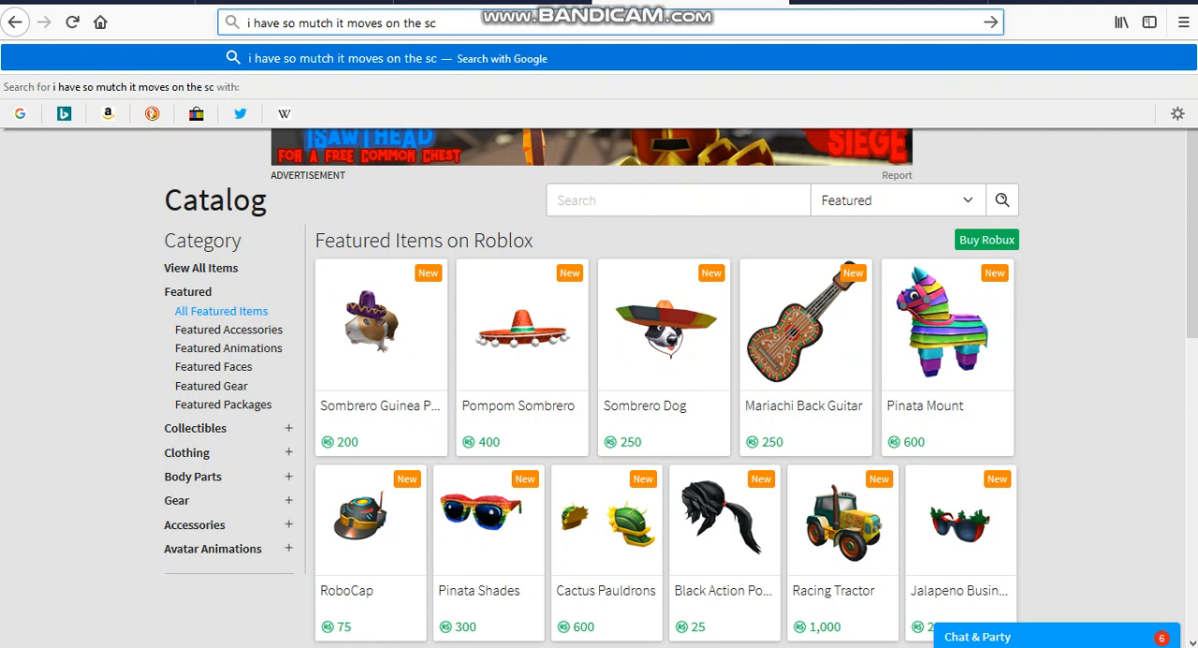
pyautogui.write('reen')
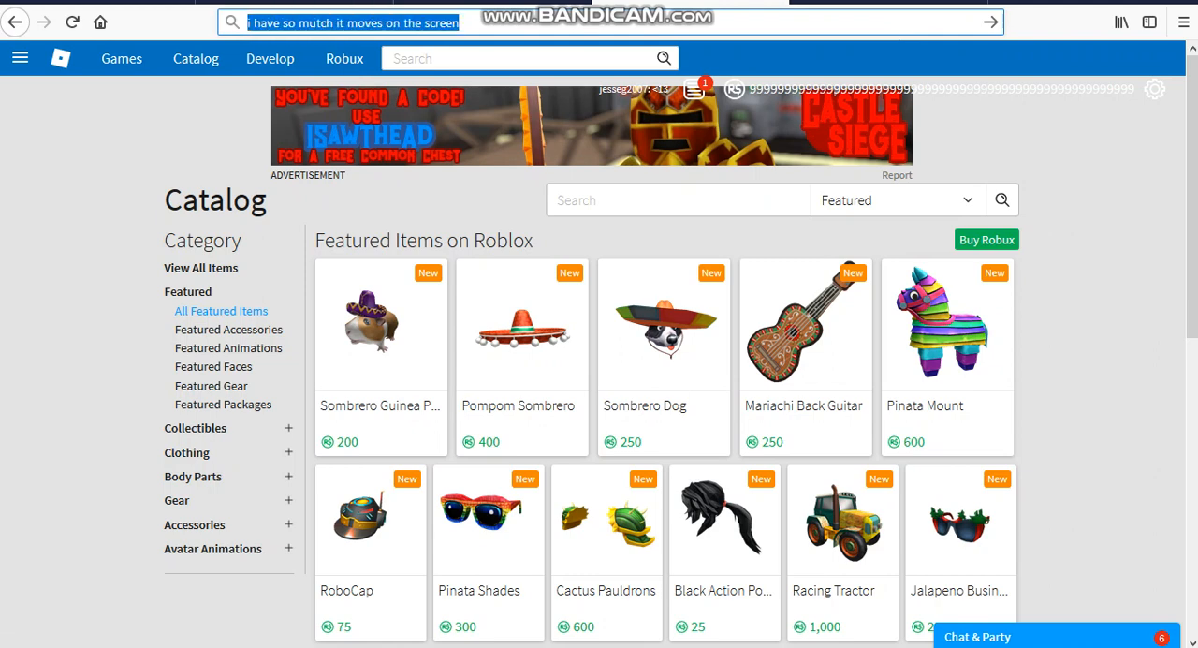
# Begin a follow-up note reading 'but acualy' in the address bar.
pyautogui.write('but a')
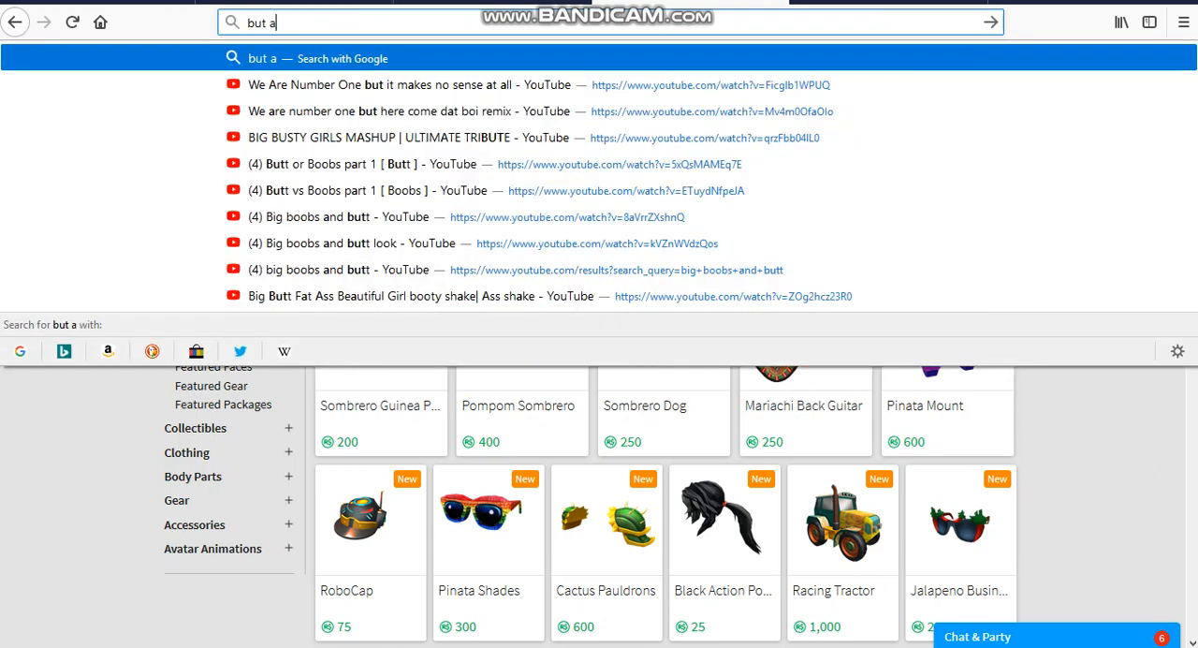
pyautogui.write('cu')
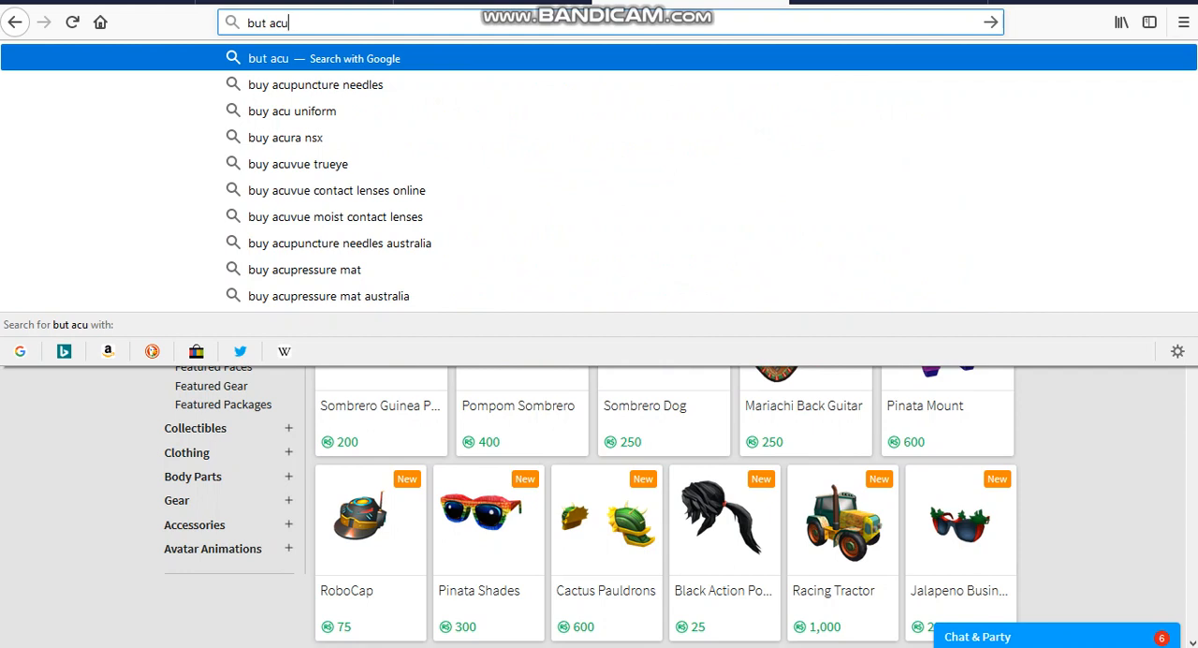
pyautogui.write('al')
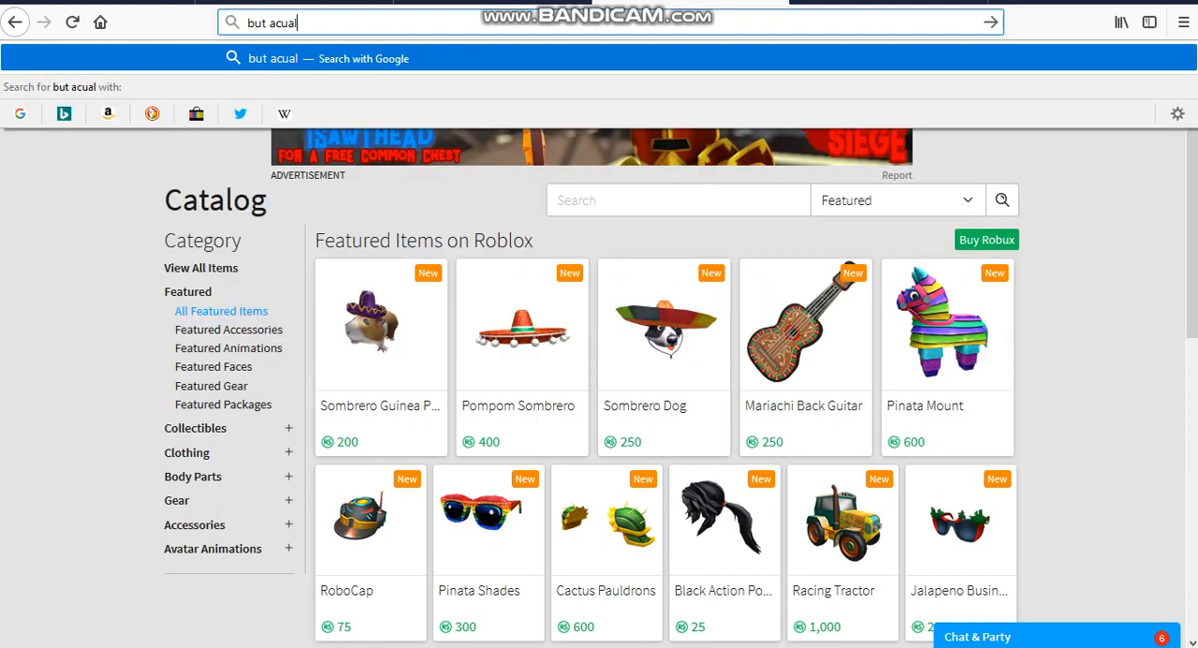
pyautogui.write('y')
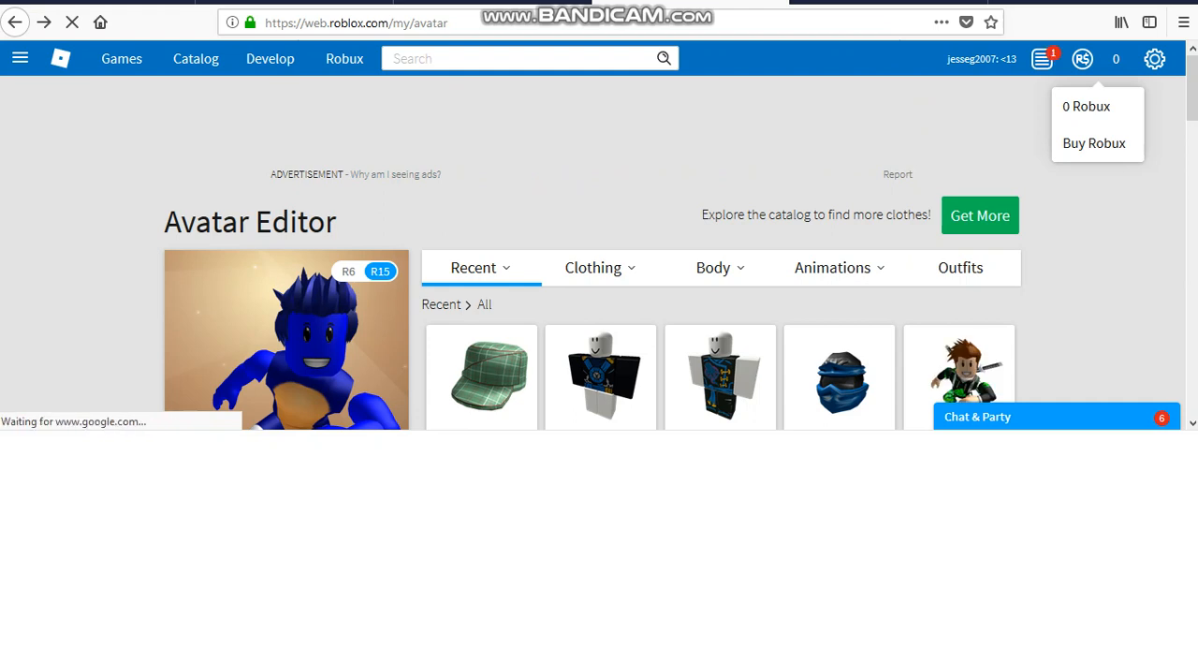
# Bring up the page inspector to examine the Robux counter element.
pyautogui.press('F12')
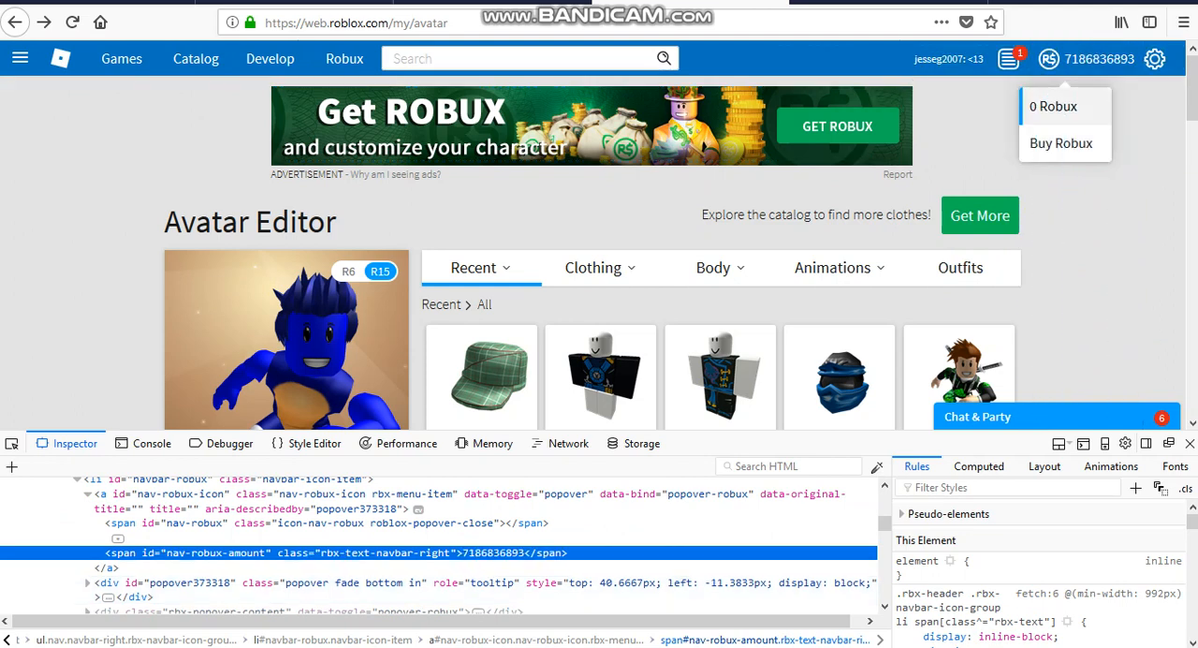
pyautogui.moveTo(1097, 58)
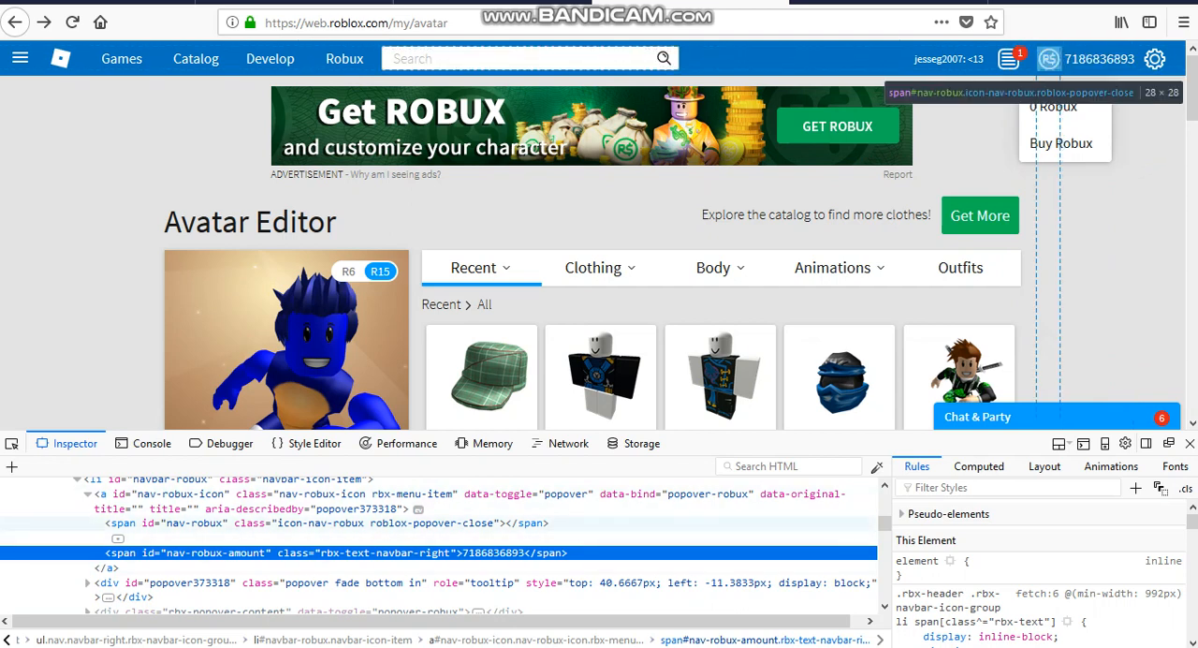
pyautogui.moveTo(1097, 58)
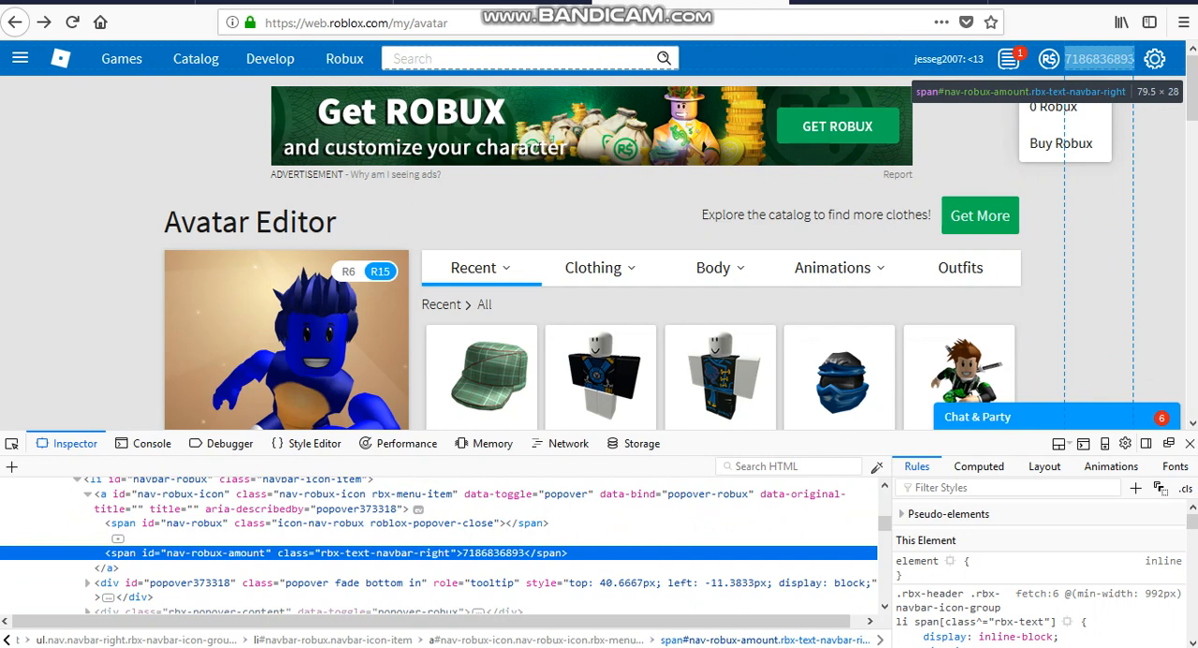
# Start editing the nav-robux-amount span's text in the page markup.
pyautogui.doubleClick(495, 554)
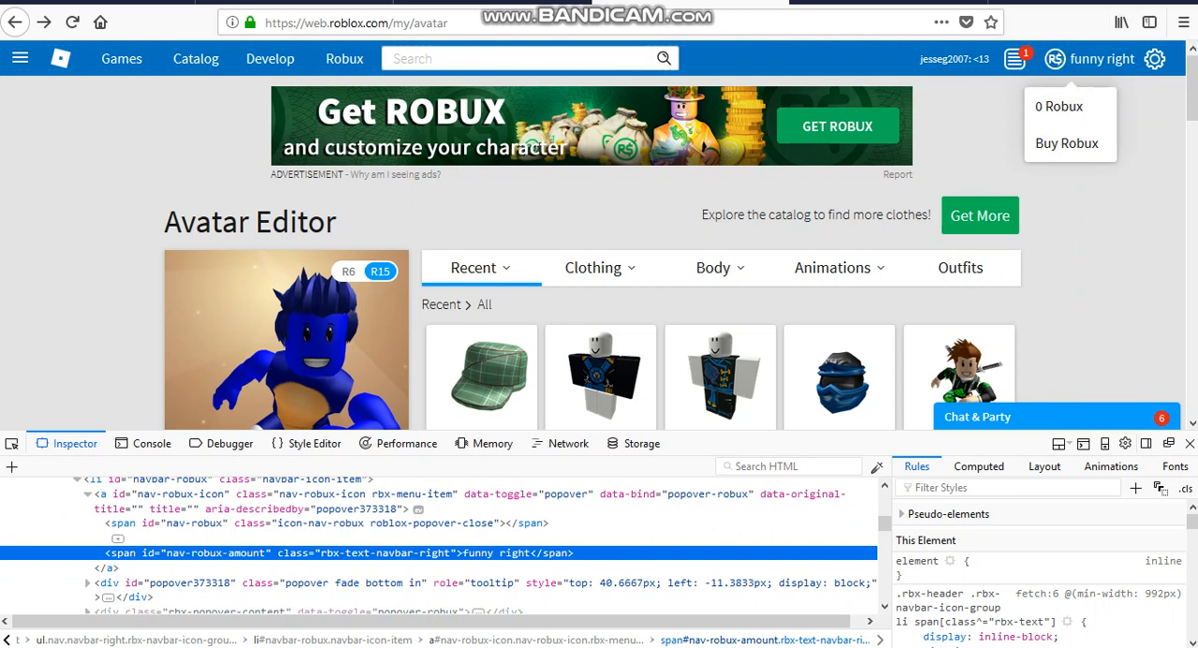
pyautogui.moveTo(1104, 58)
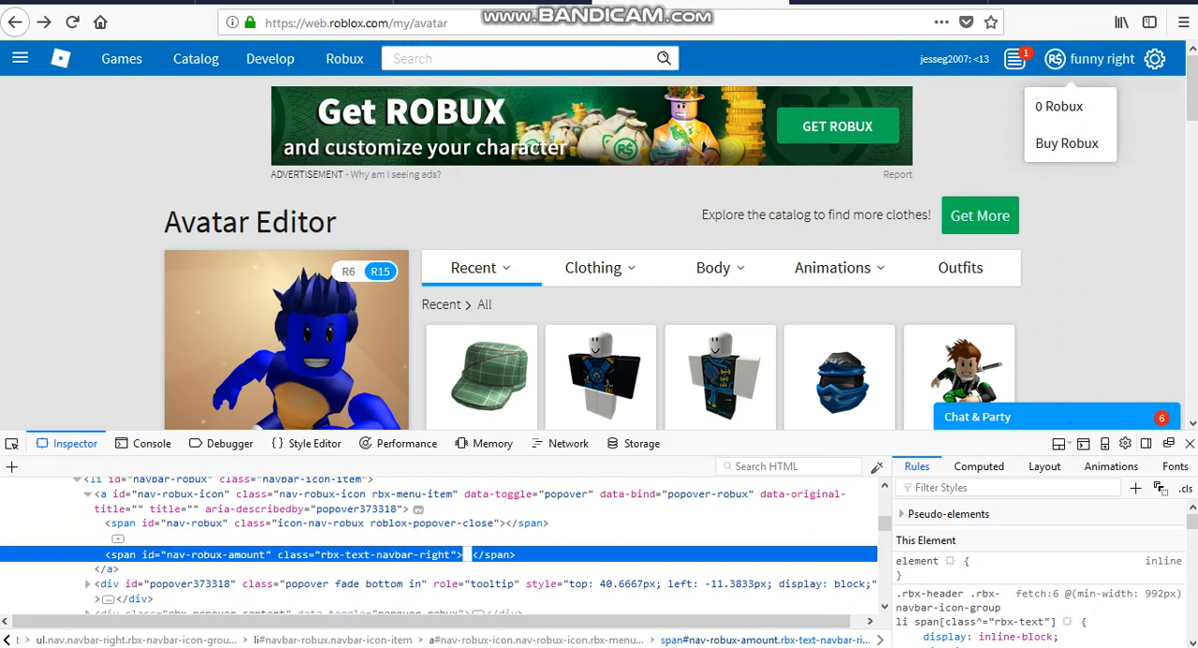
# Make the Robux counter markup read 'btw these robux arnt real'.
pyautogui.write('btw these')
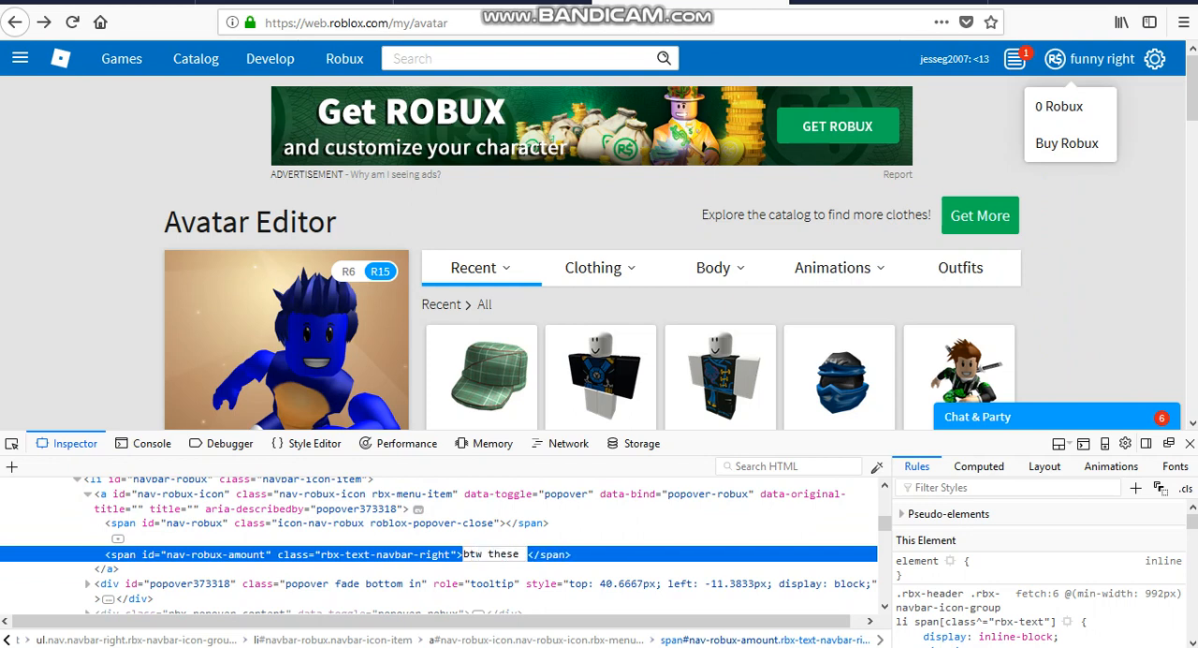
pyautogui.write('robu')
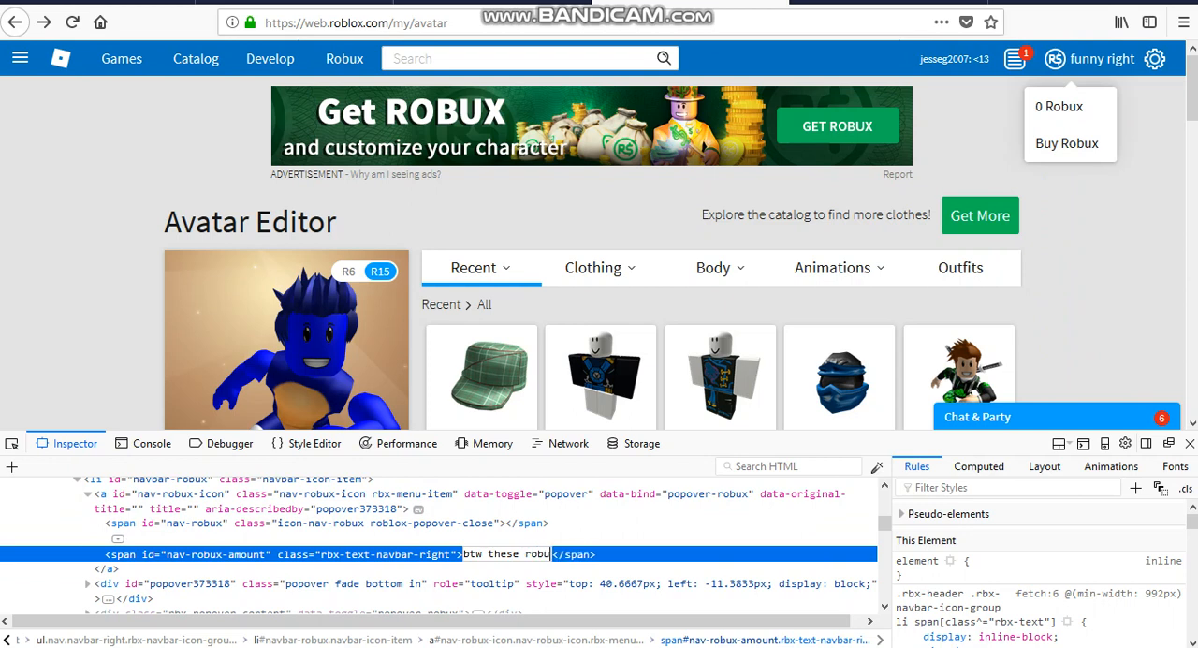
pyautogui.write('x arnt')
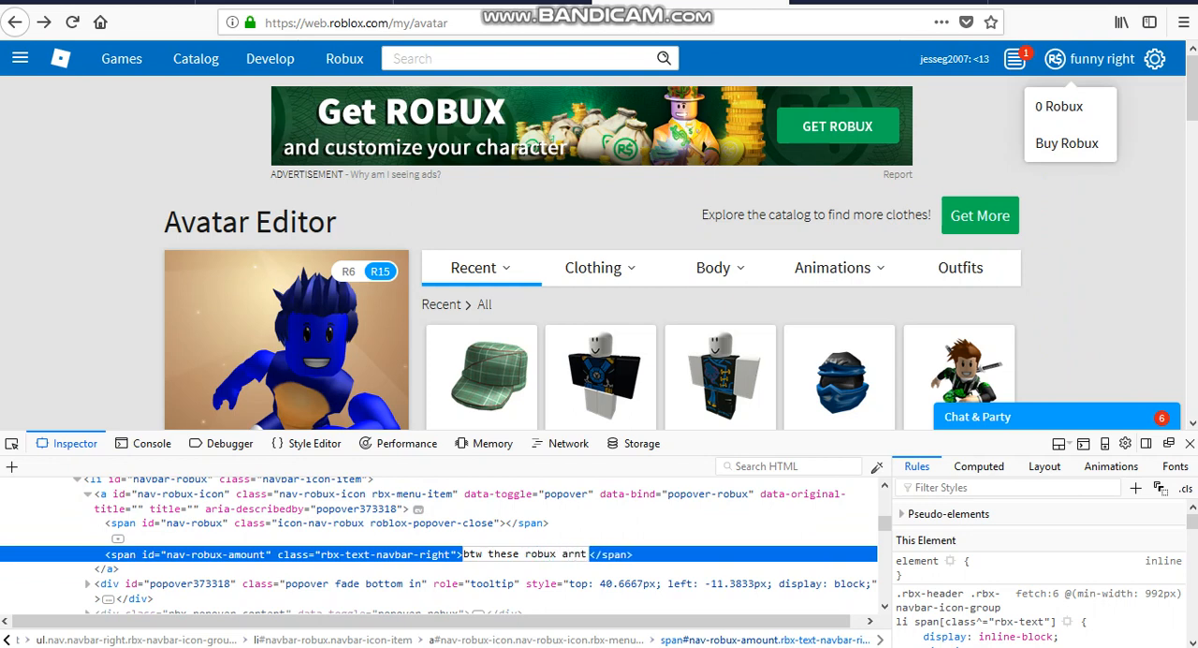
pyautogui.write('real')
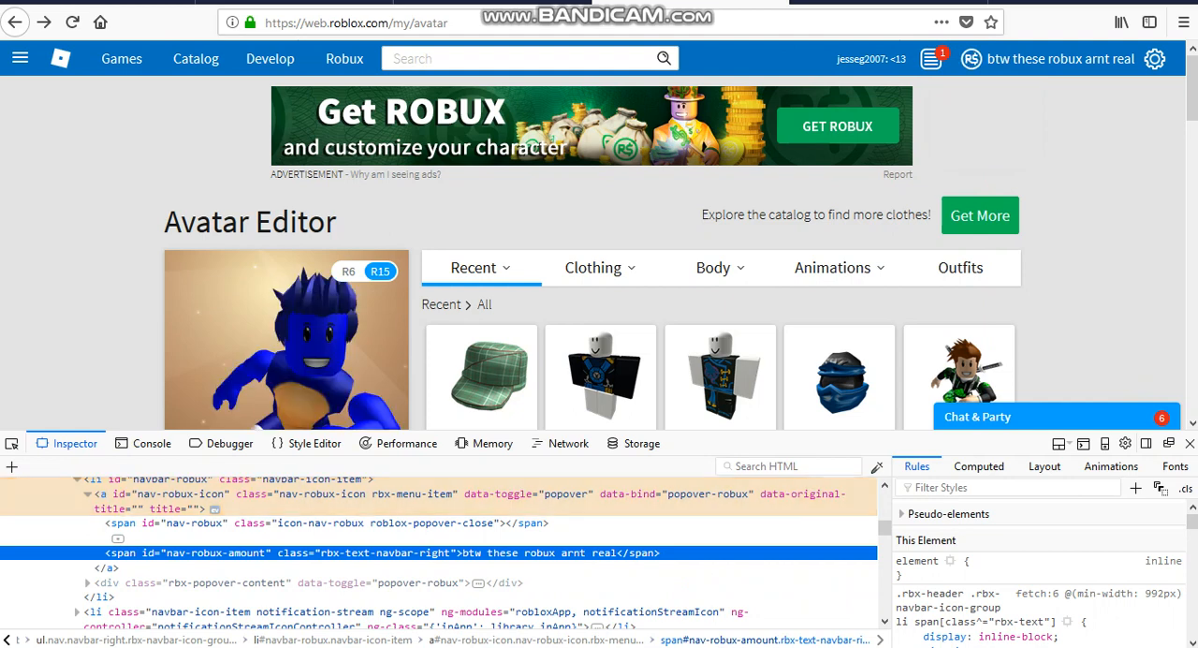
pyautogui.click(969, 58)
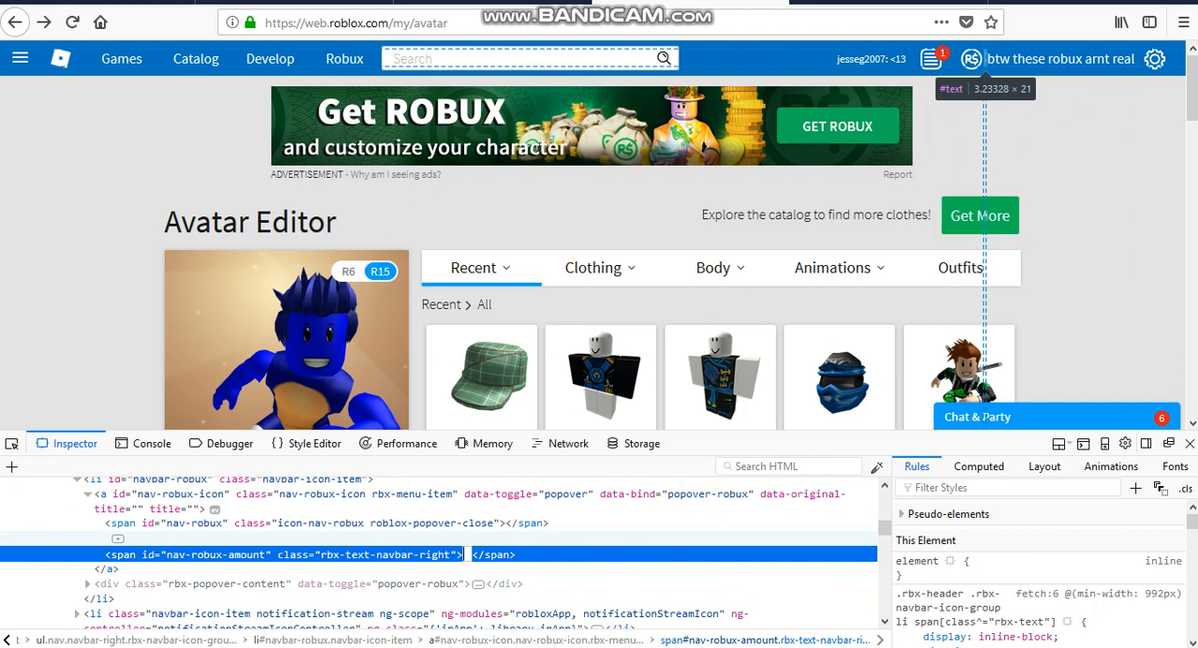
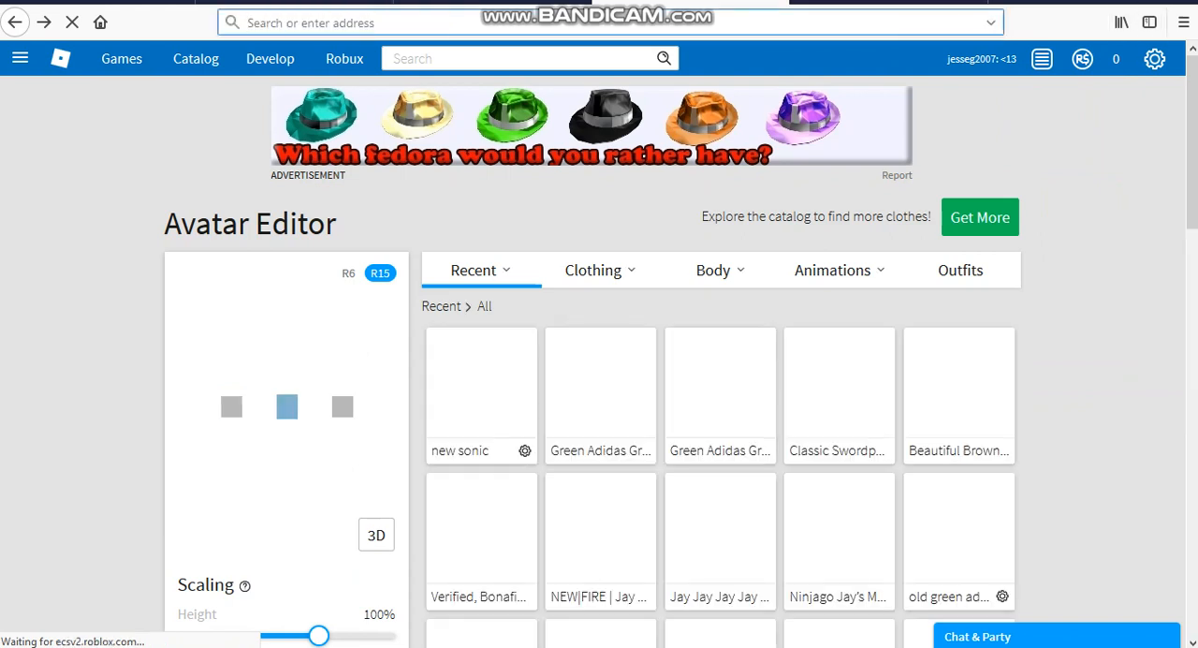
# Write 'i just wanted to show u this my friend j kayl...' as the address text, erasing a false start.
pyautogui.write('tolf')
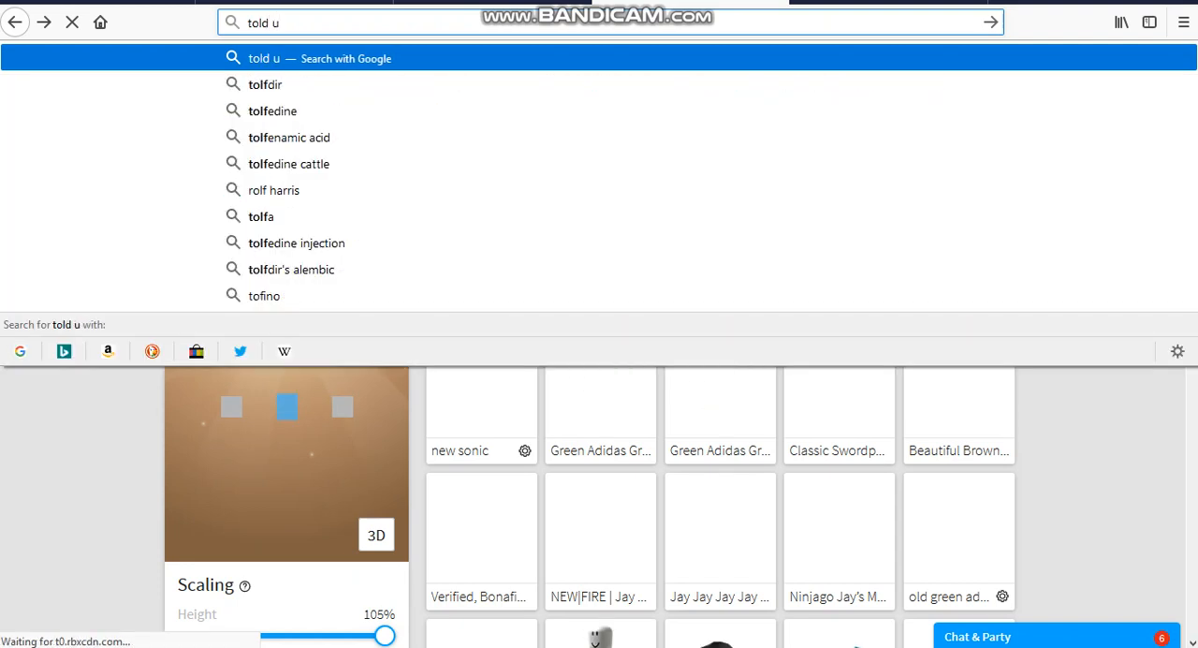
pyautogui.press('BackSpace')
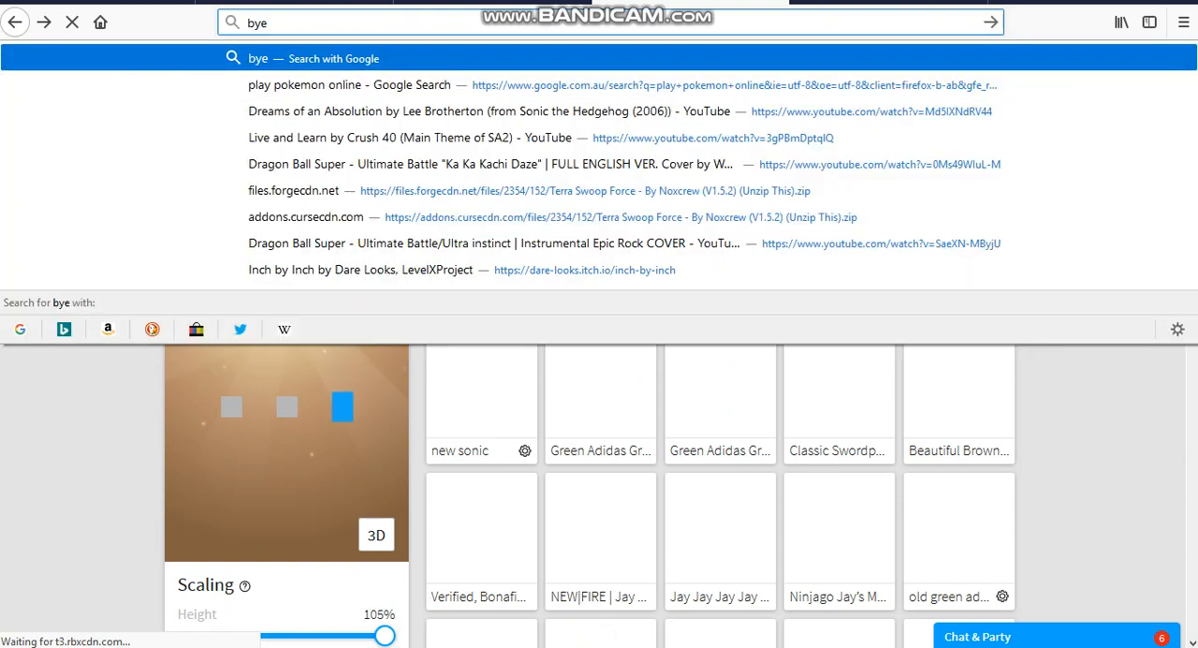
pyautogui.write('i')
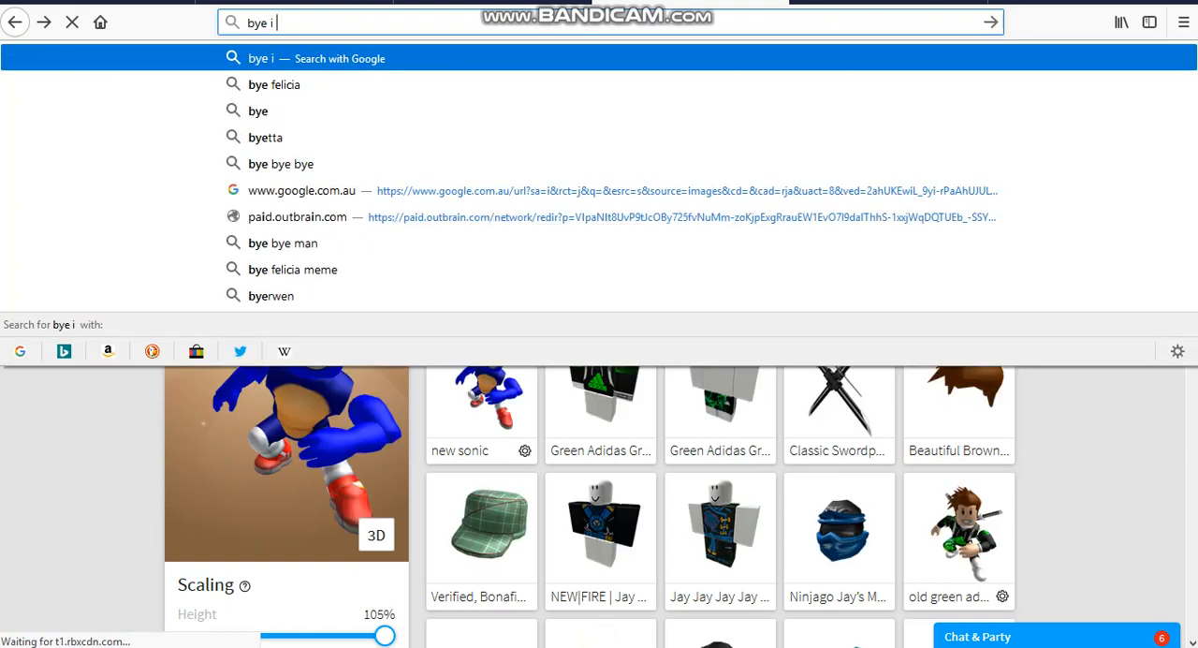
pyautogui.write('just')
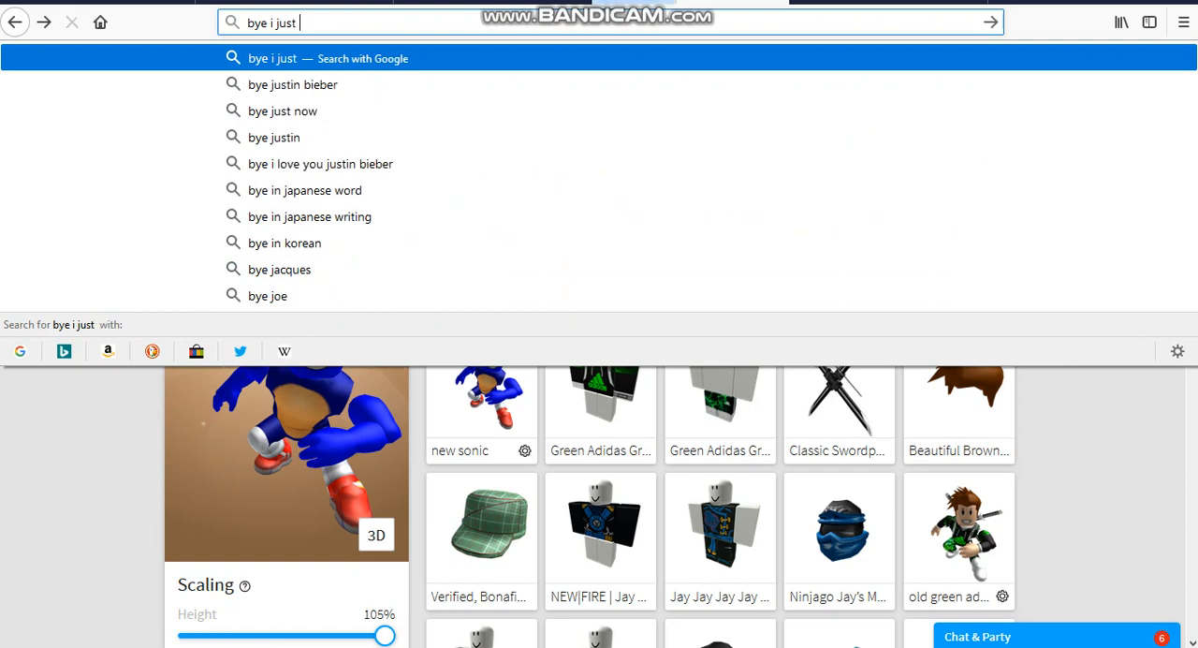
pyautogui.write('wanted t')
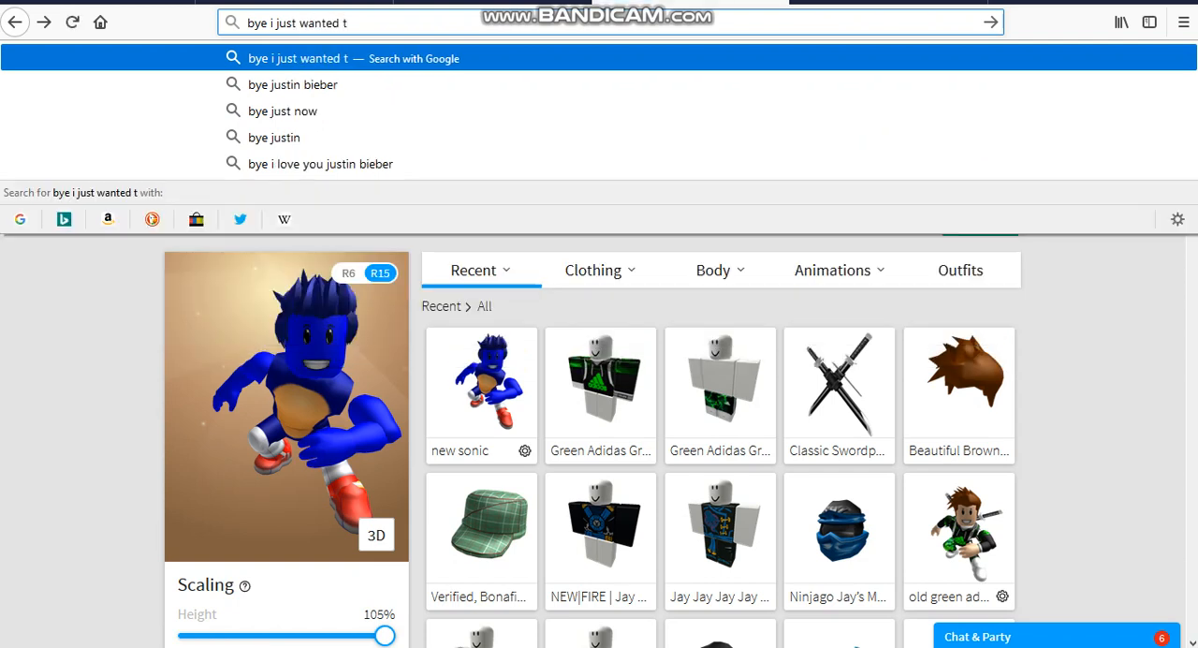
pyautogui.write('o sho')
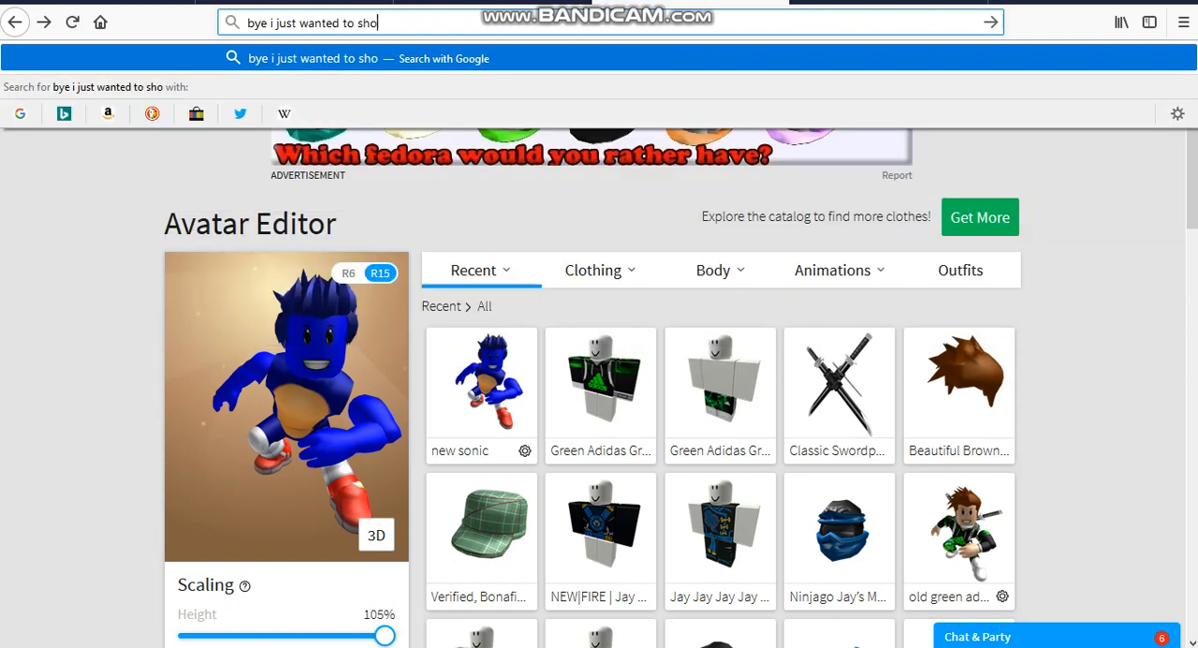
pyautogui.write('w u')
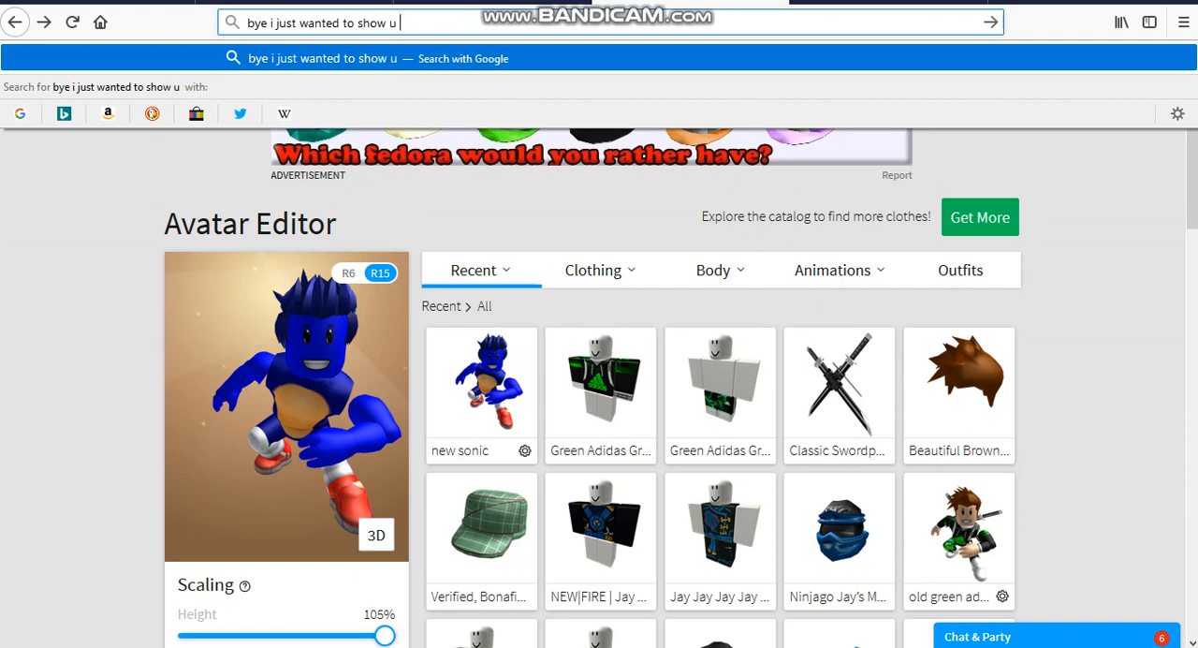
pyautogui.write('this my')
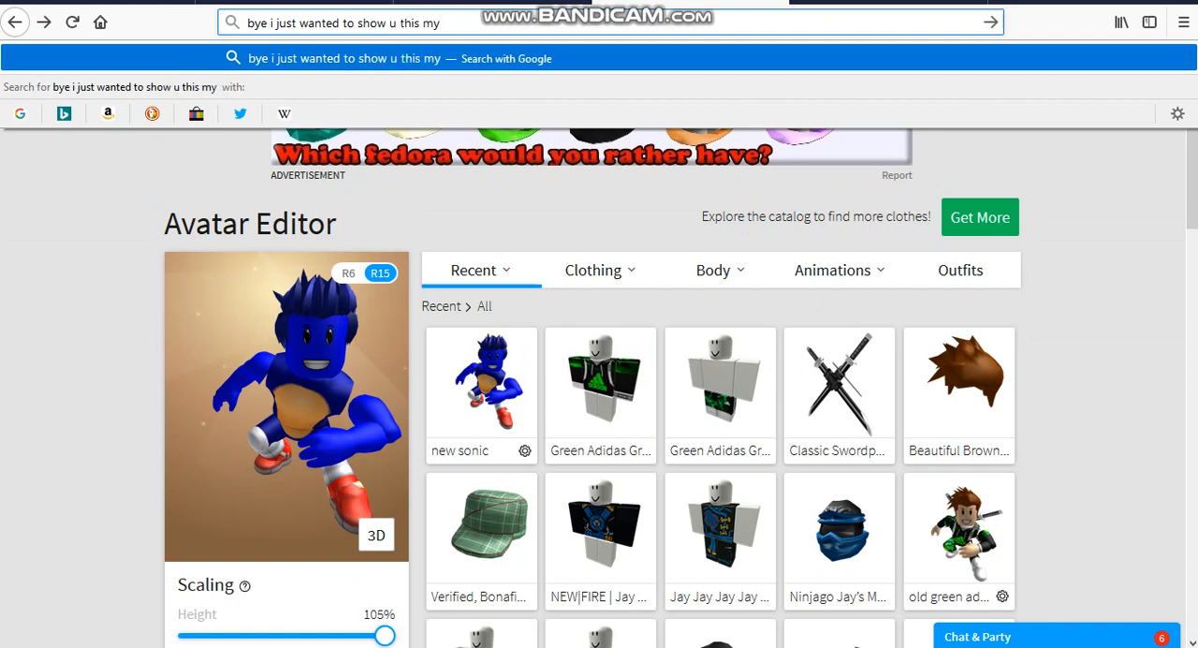
pyautogui.write('frie')
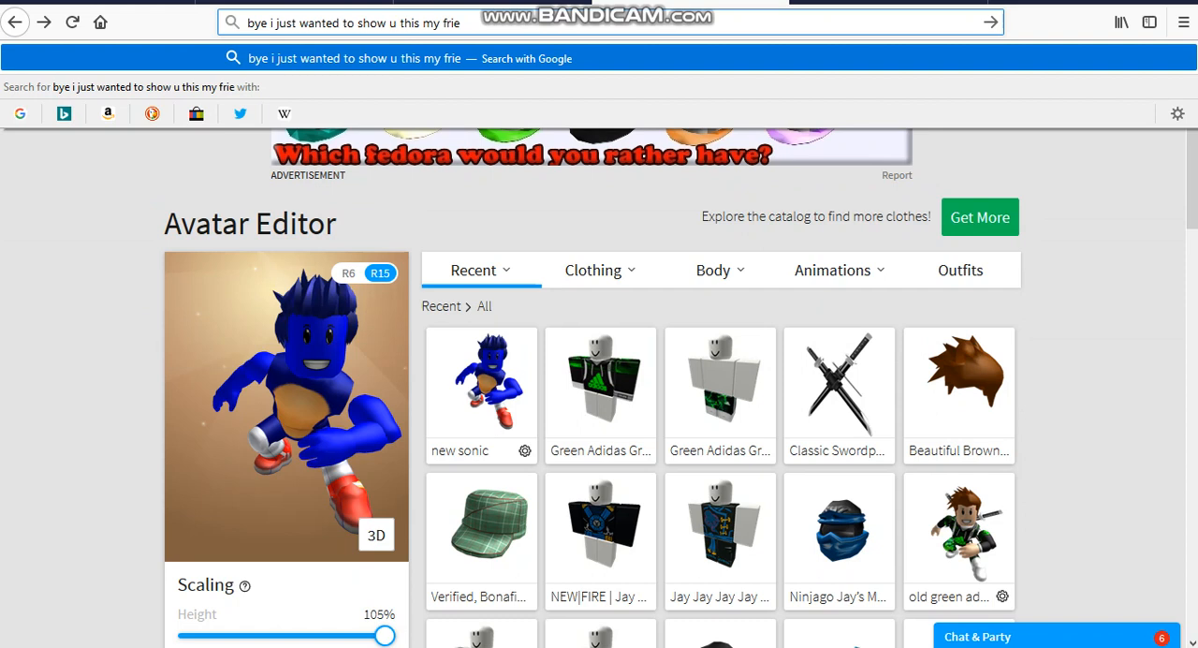
pyautogui.write('nd j')
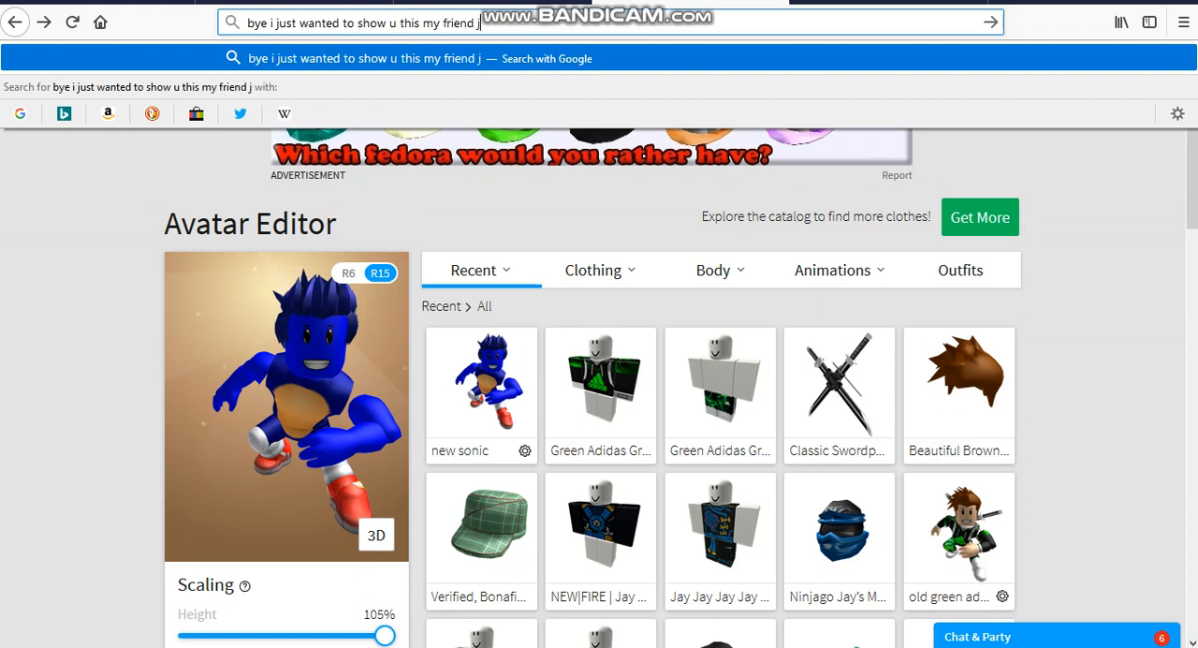
pyautogui.write('kayla found this')
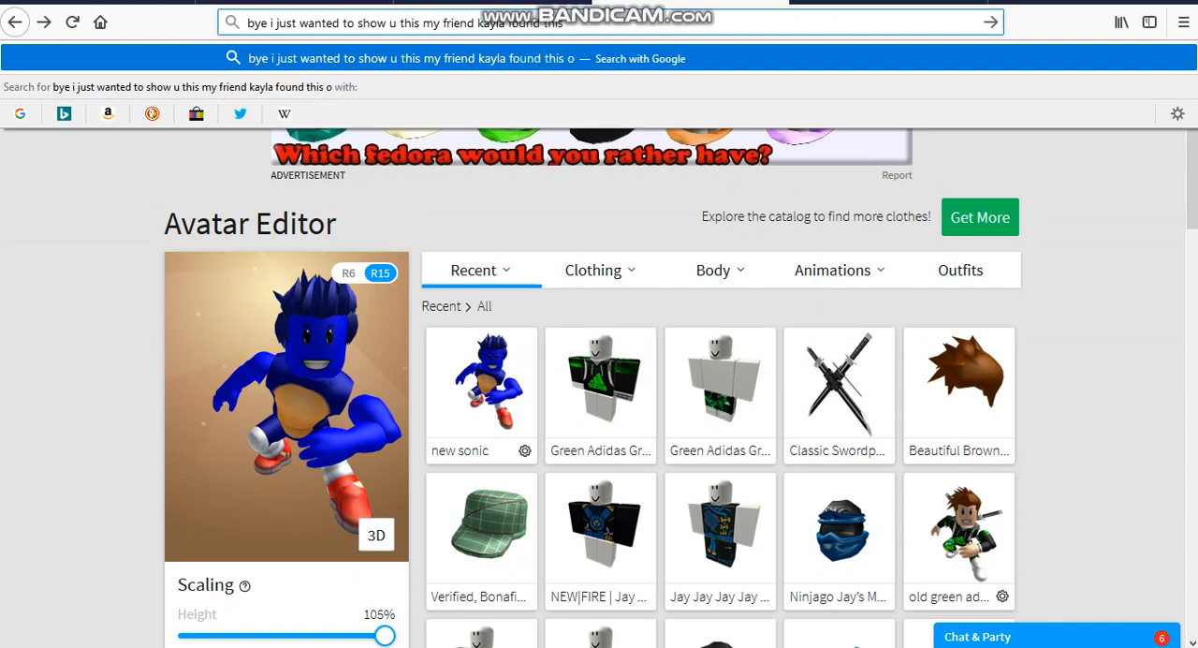
# Finish the note with '...so credit gose to her her channle in description bye'.
pyautogui.write('out so')
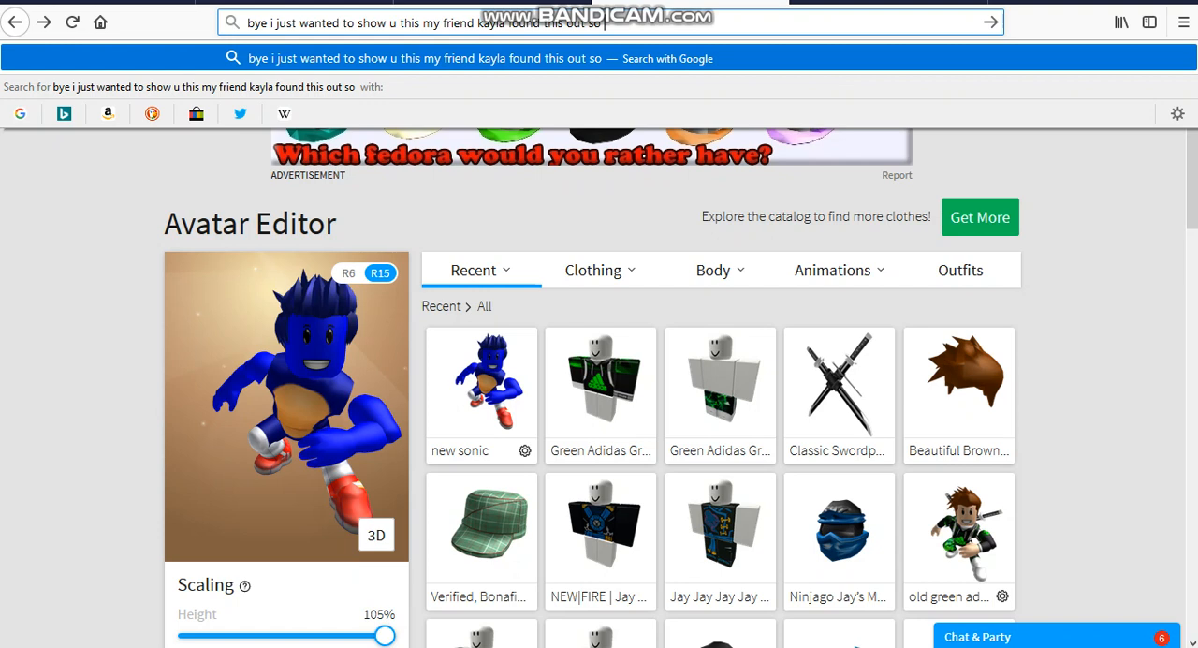
pyautogui.write('c')
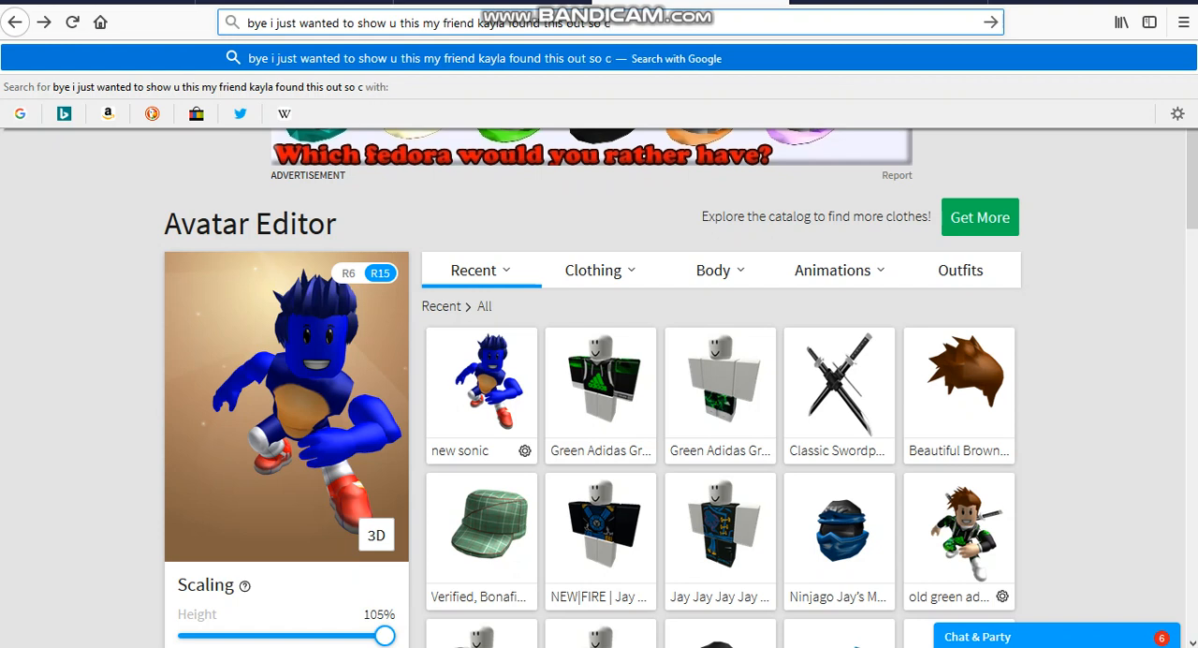
pyautogui.write('redit')
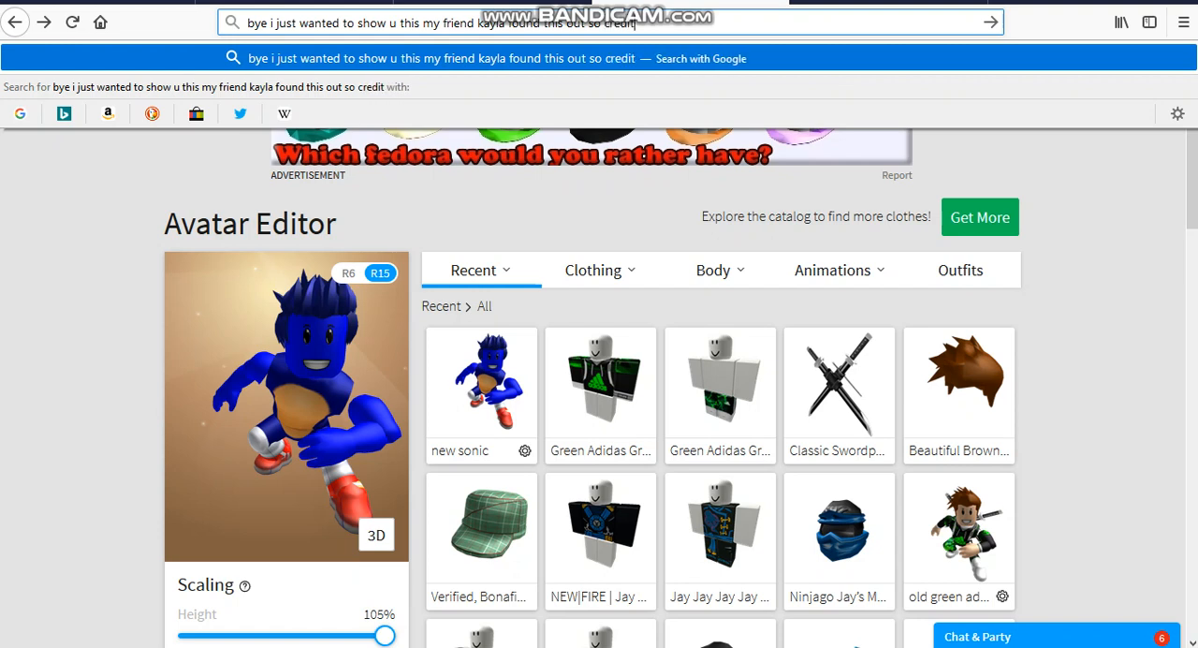
pyautogui.write('gose')
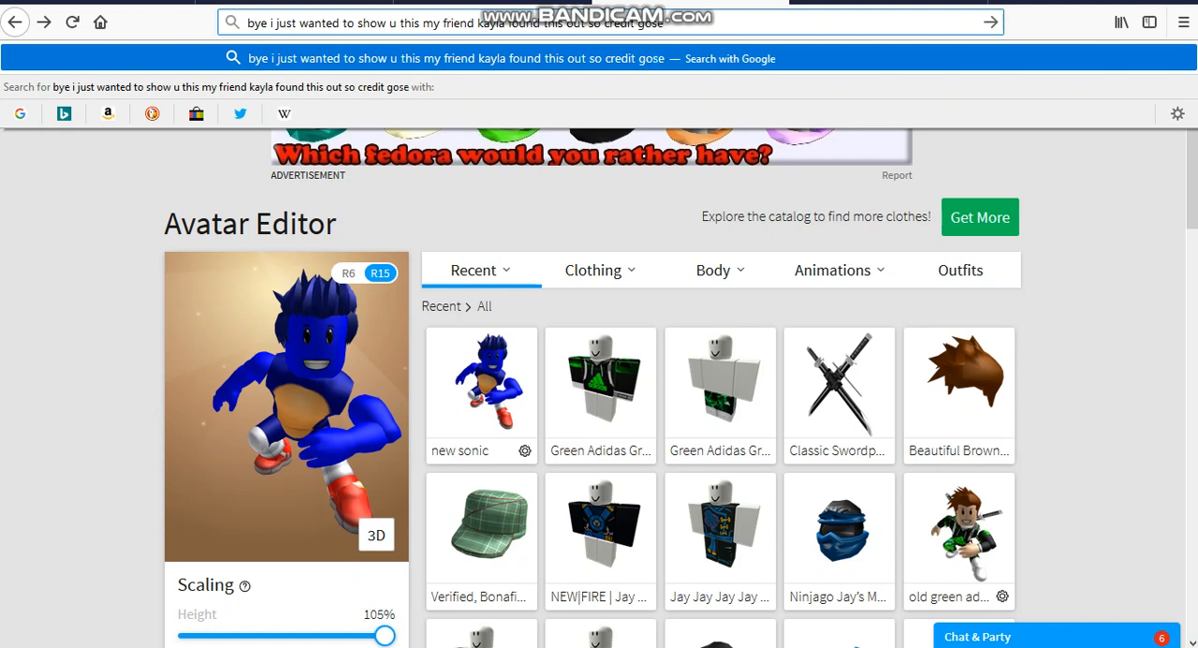
pyautogui.write('to her')
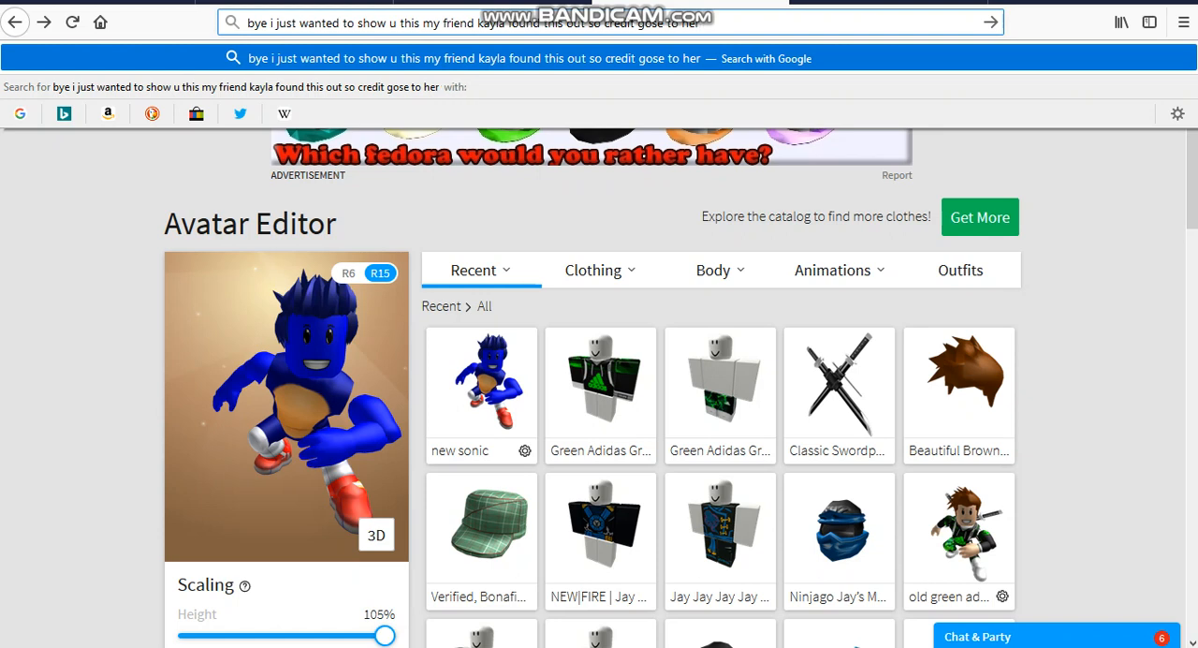
pyautogui.write('her chan')
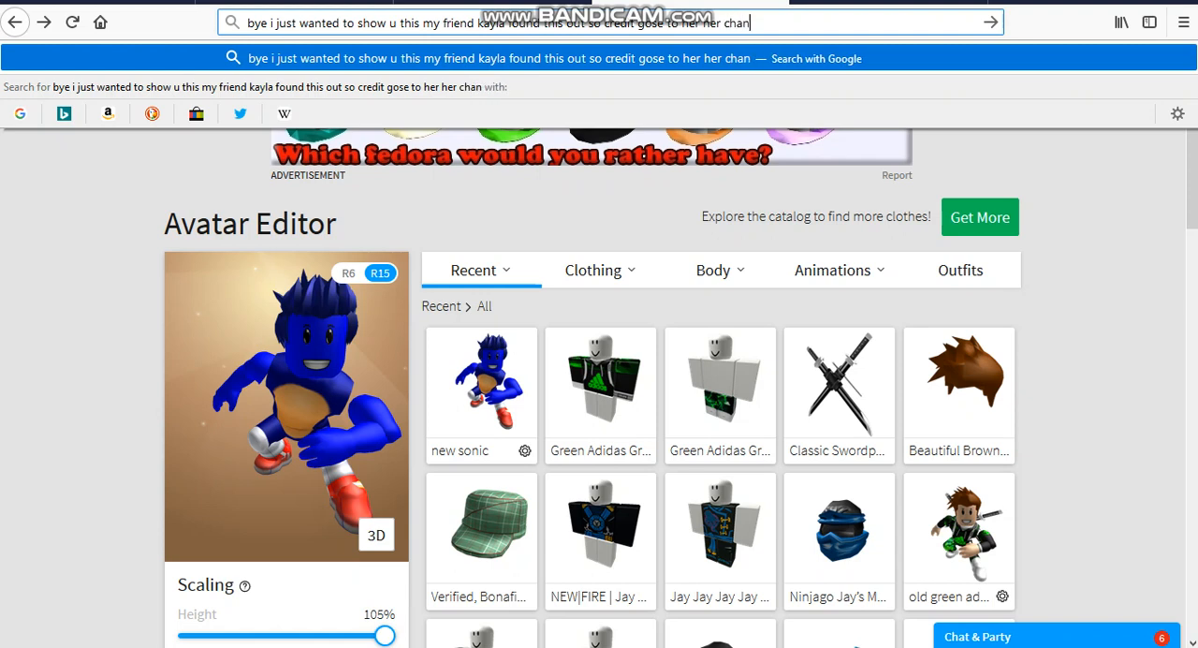
pyautogui.write('nle i')
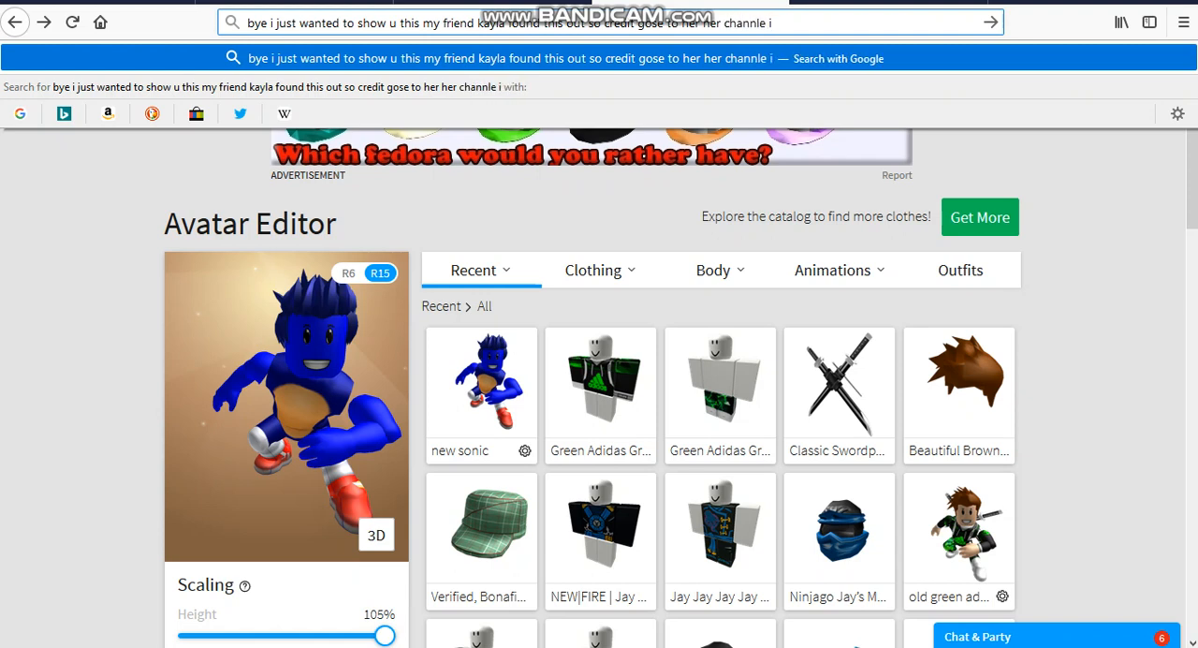
pyautogui.write('in descrip')
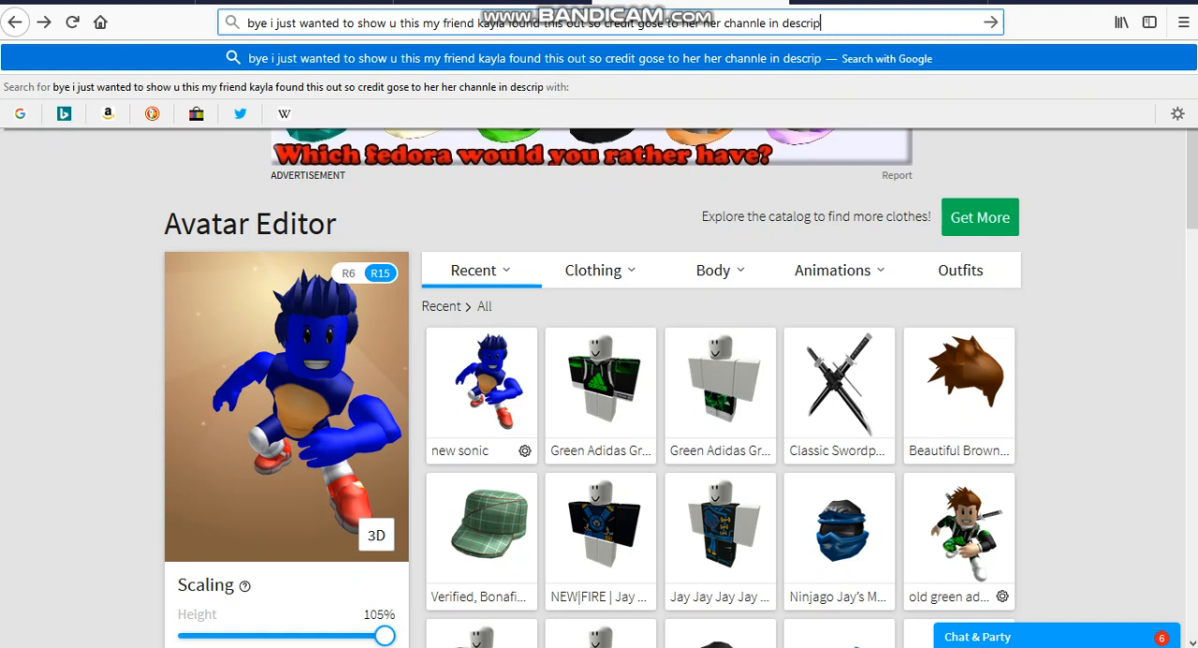
pyautogui.write('t')
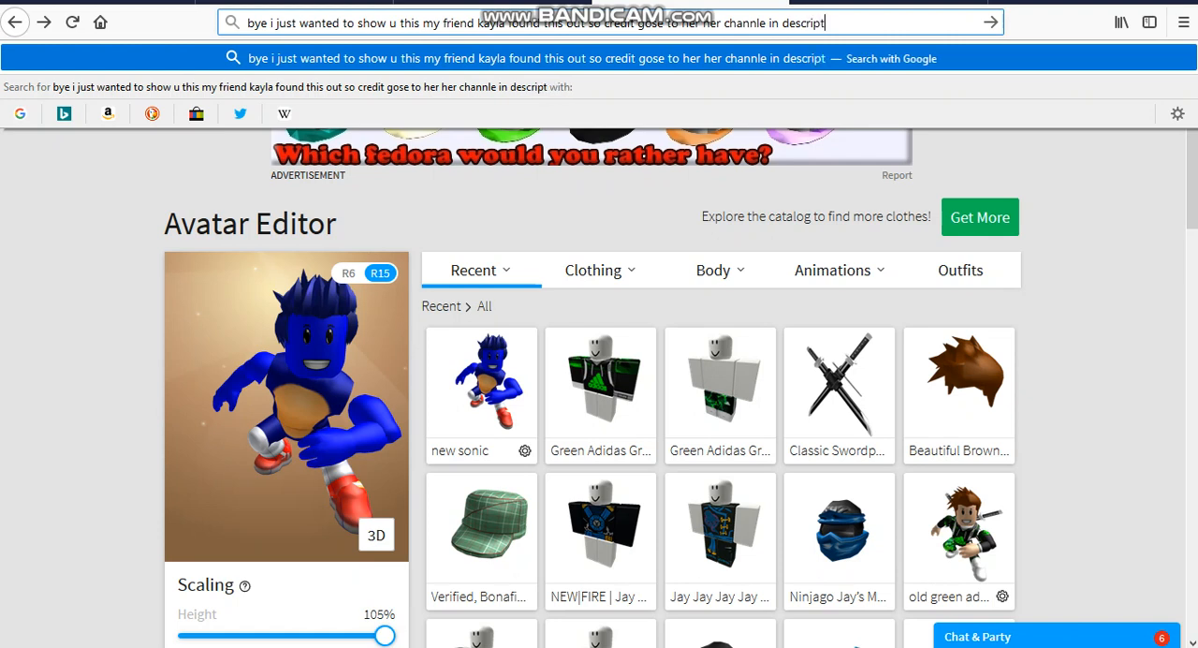
pyautogui.write('ion')
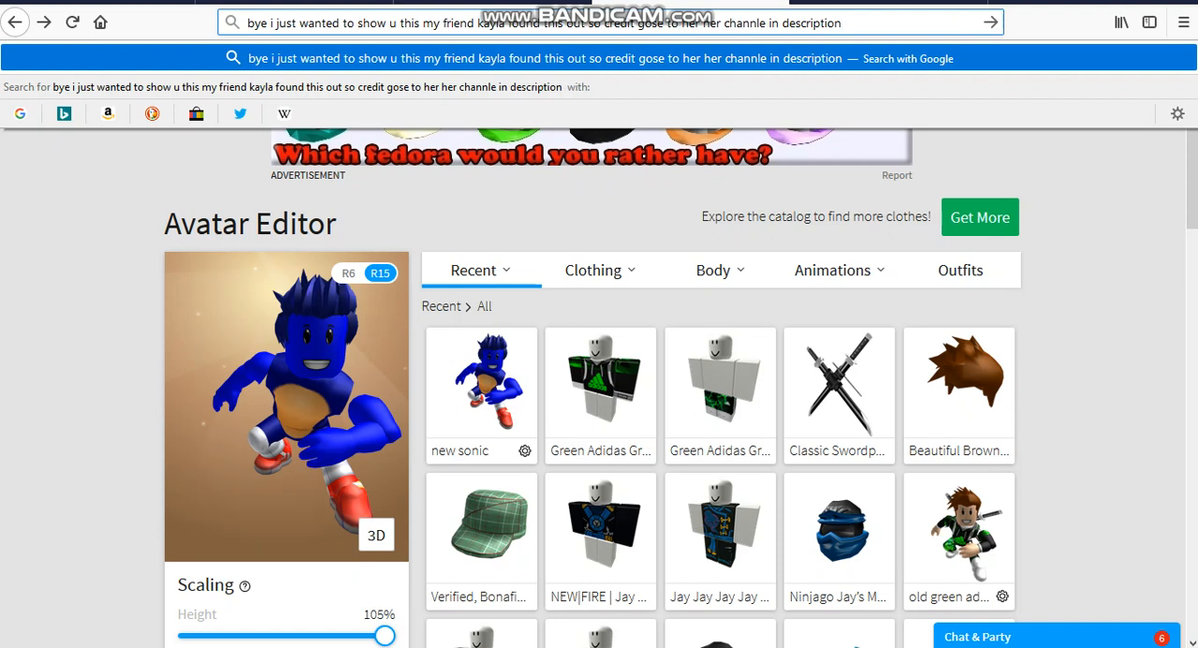
pyautogui.write('bye')
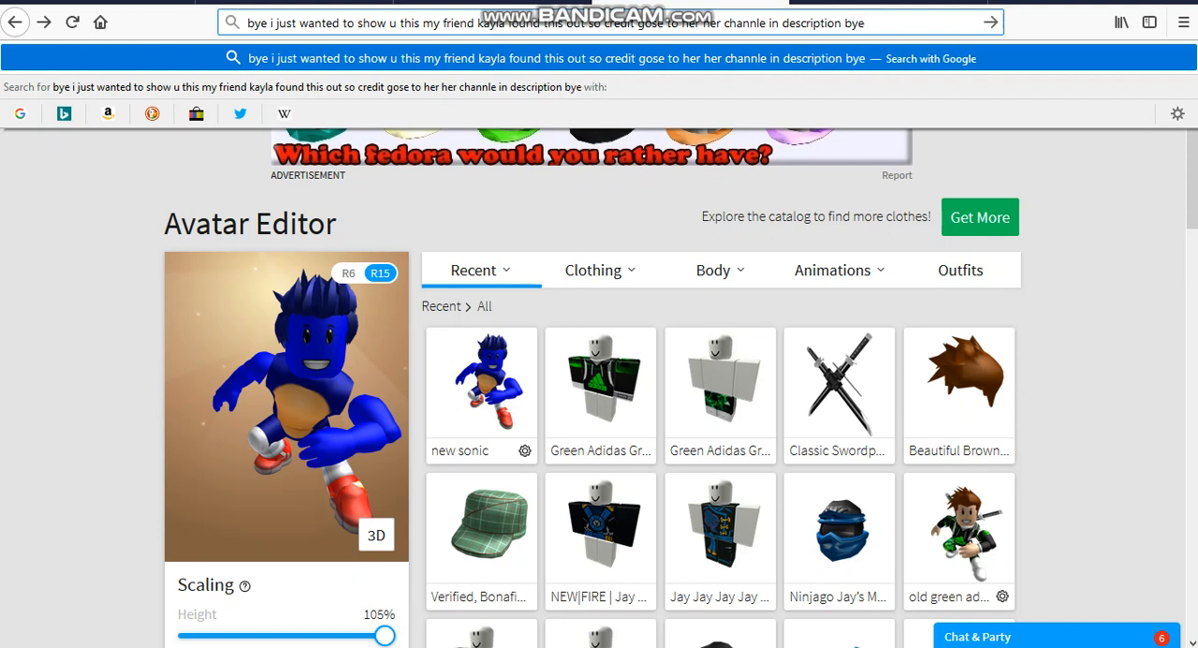